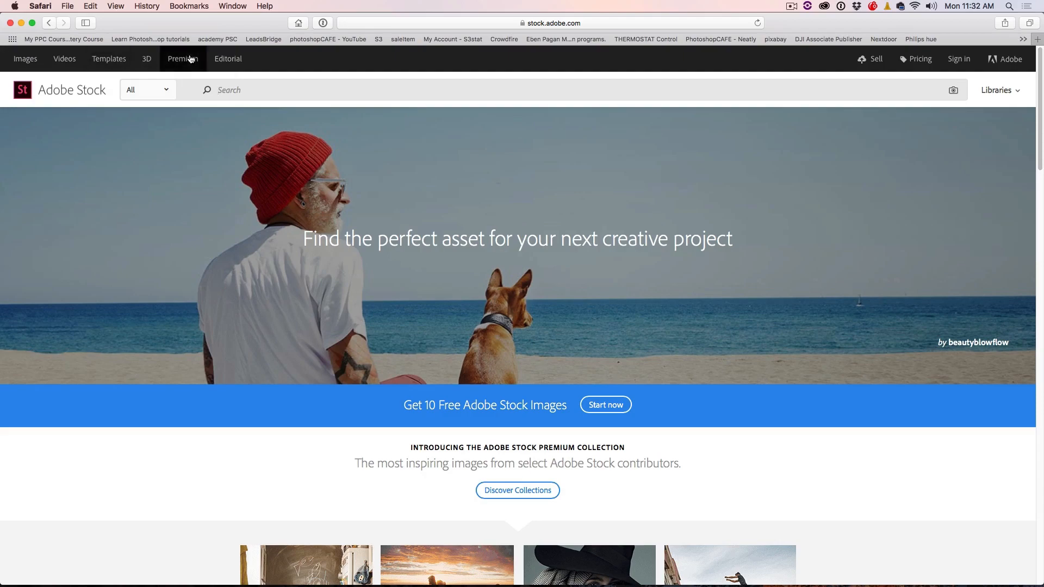
Browse Premium, open the Stocksy United gallery, then go to the Editorial collection.
left_click(182, 59)
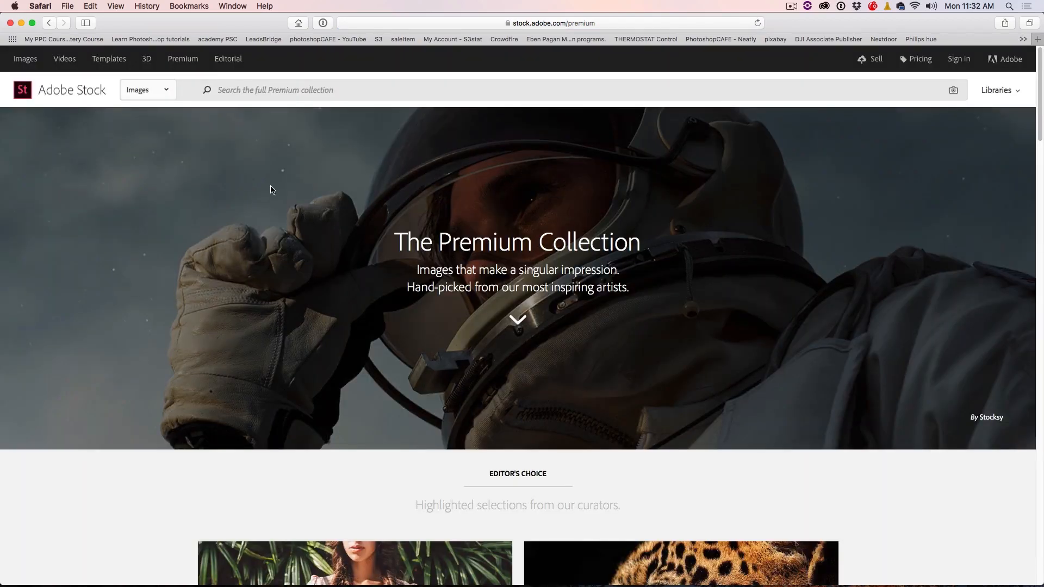
scroll("down", 3)
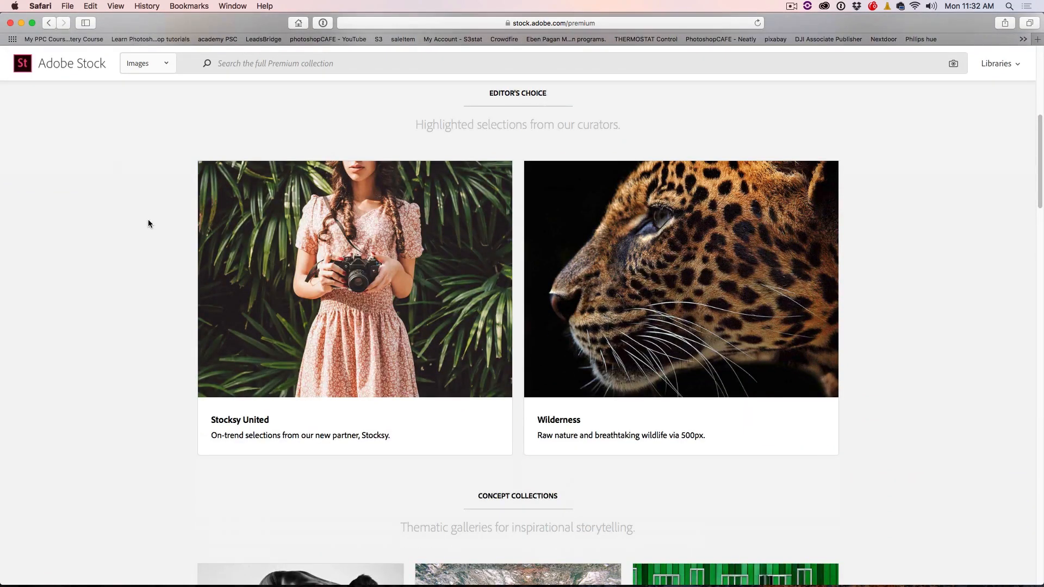
left_click(355, 278)
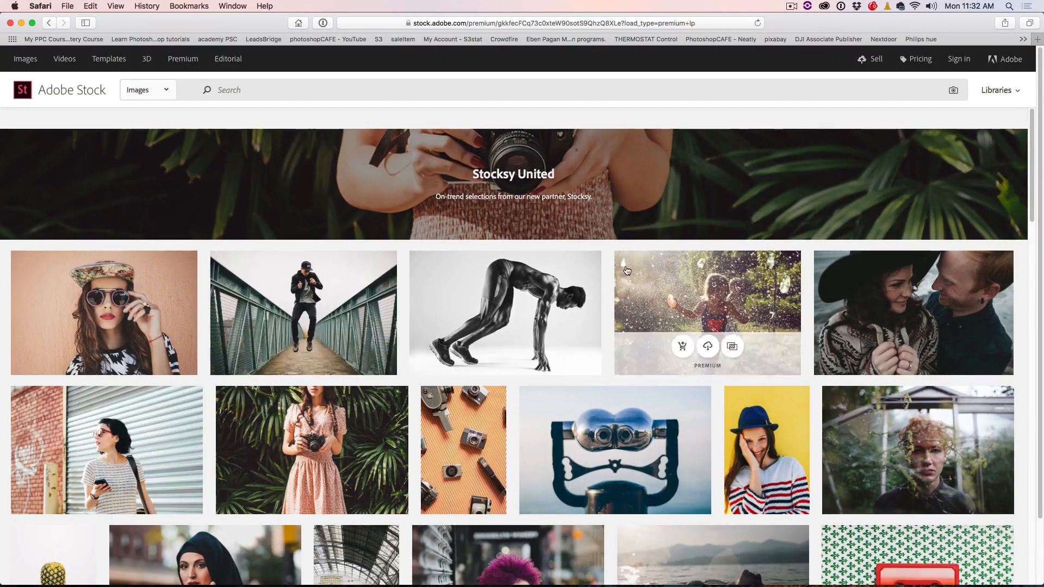
scroll("down", 3)
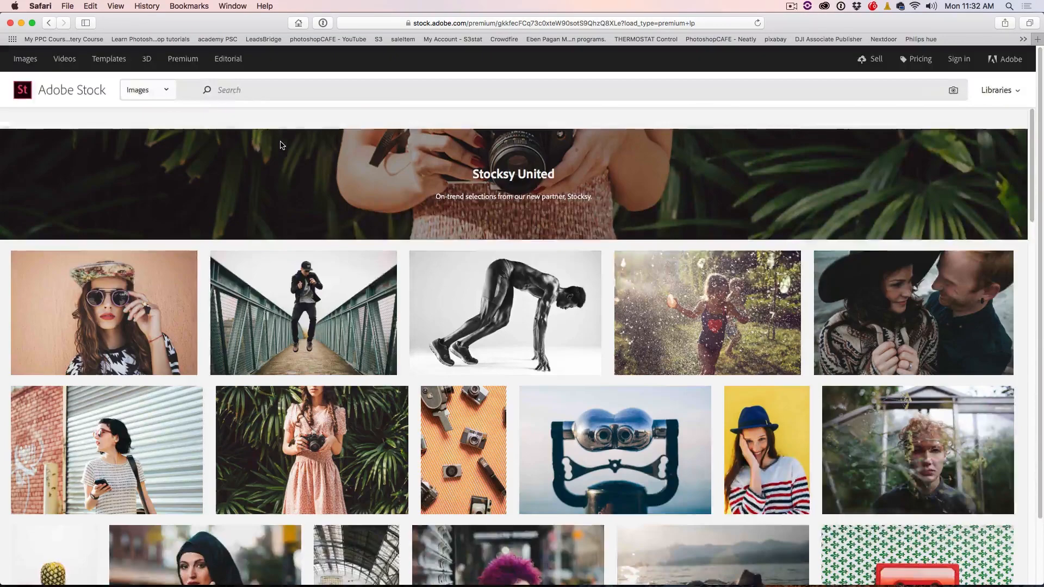
left_click(228, 59)
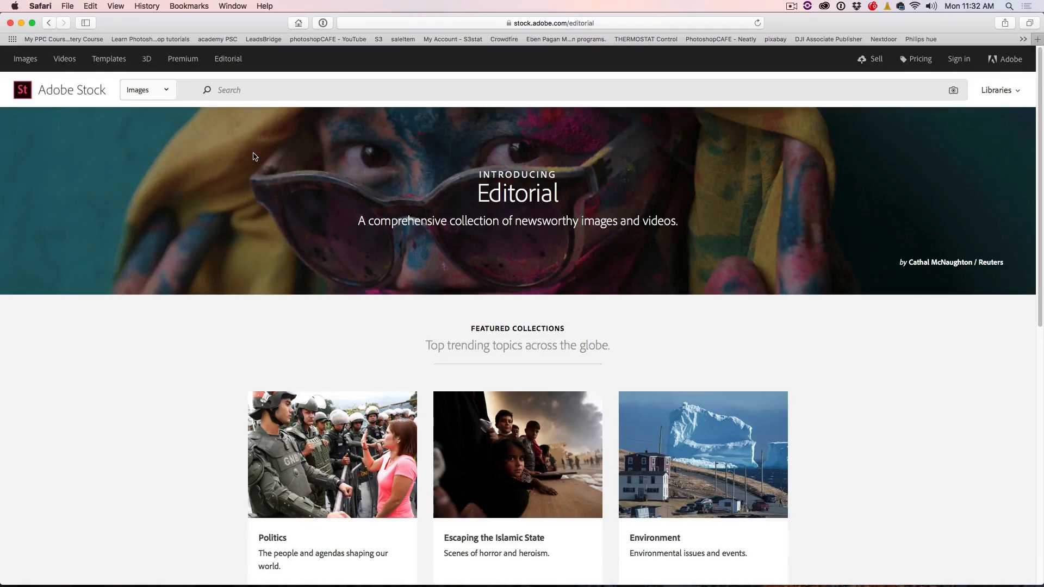
mouse_move(315, 197)
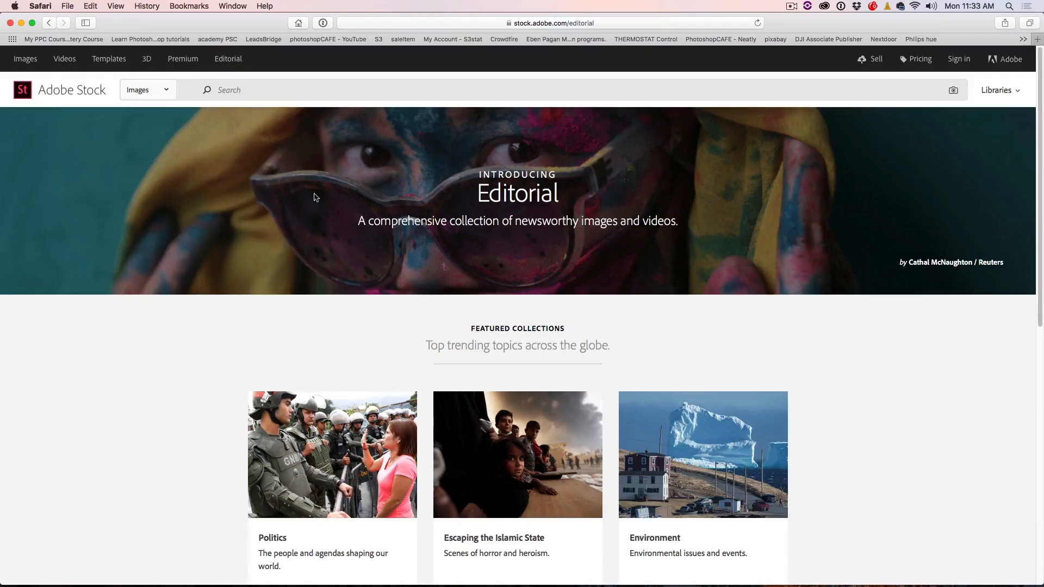
Scroll the Editorial page and search for 'taylor' editorial photos.
scroll("down", 3)
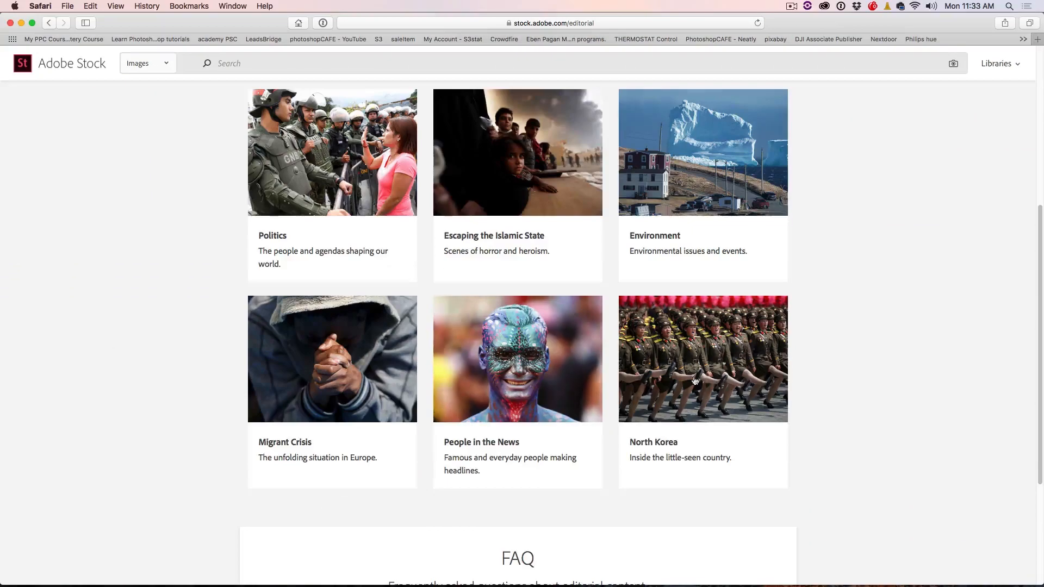
scroll("down", 3)
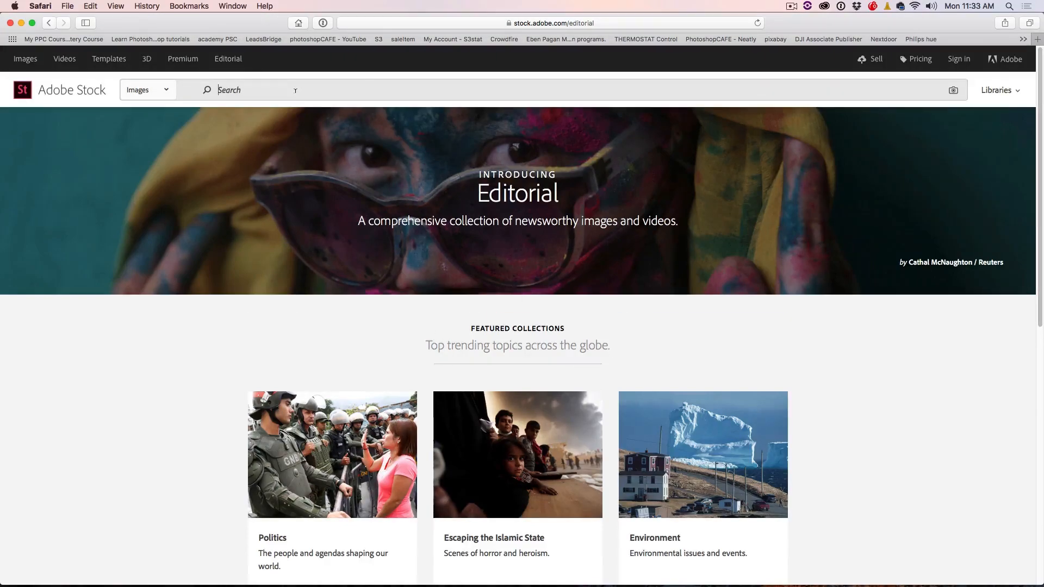
type("taylor swift")
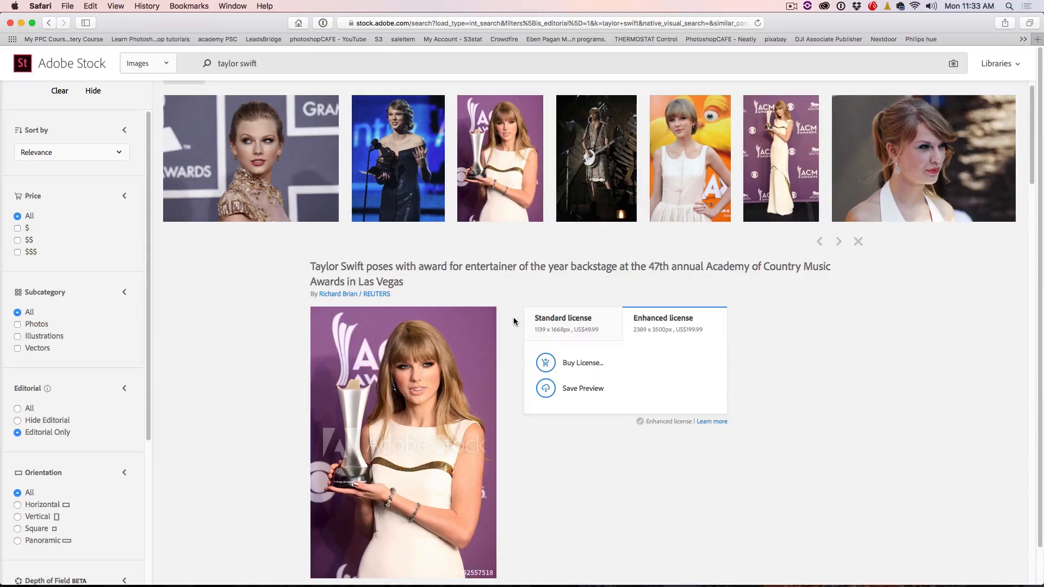
mouse_move(514, 319)
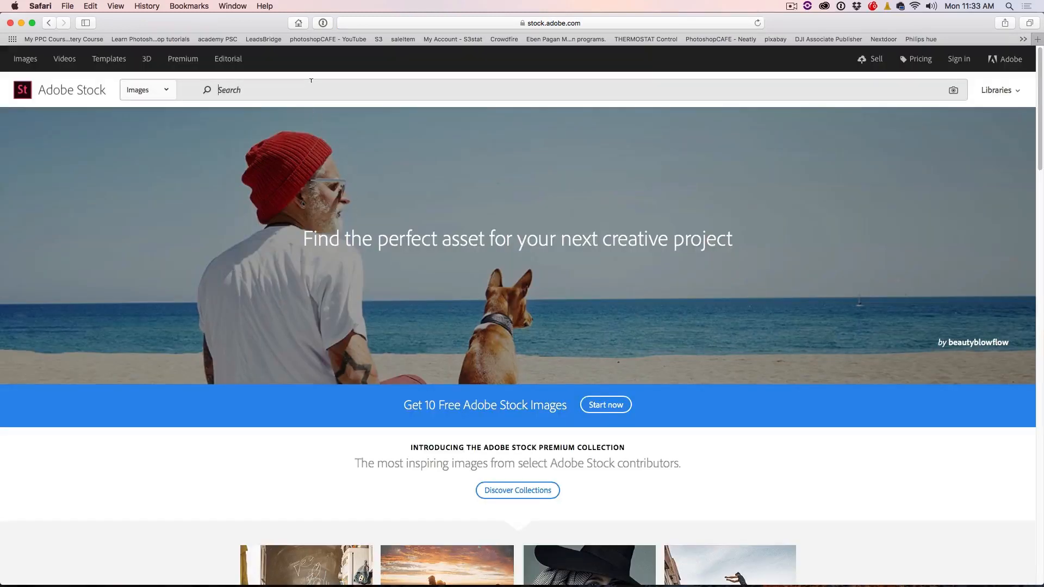
Search 'boats', push Depth of Field to maximum blur, then reset it to default.
type("boats")
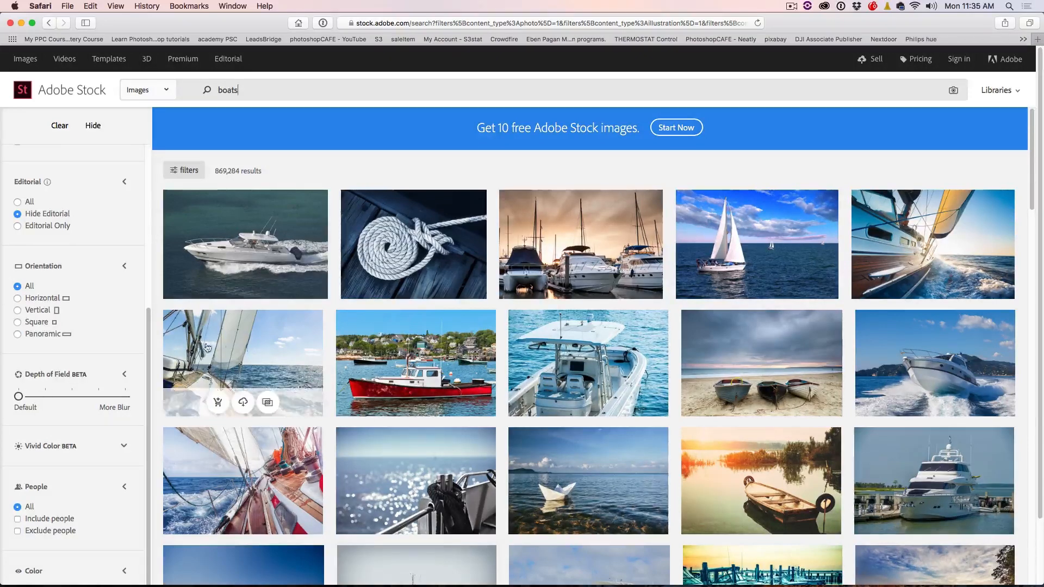
left_click_drag(9, 397, 100, 397)
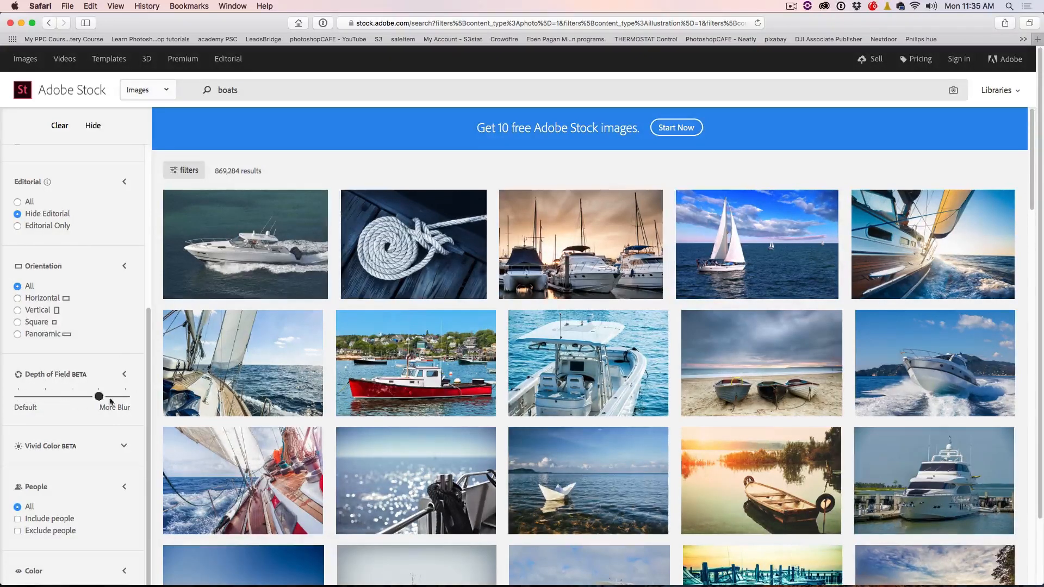
left_click_drag(98, 397, 125, 397)
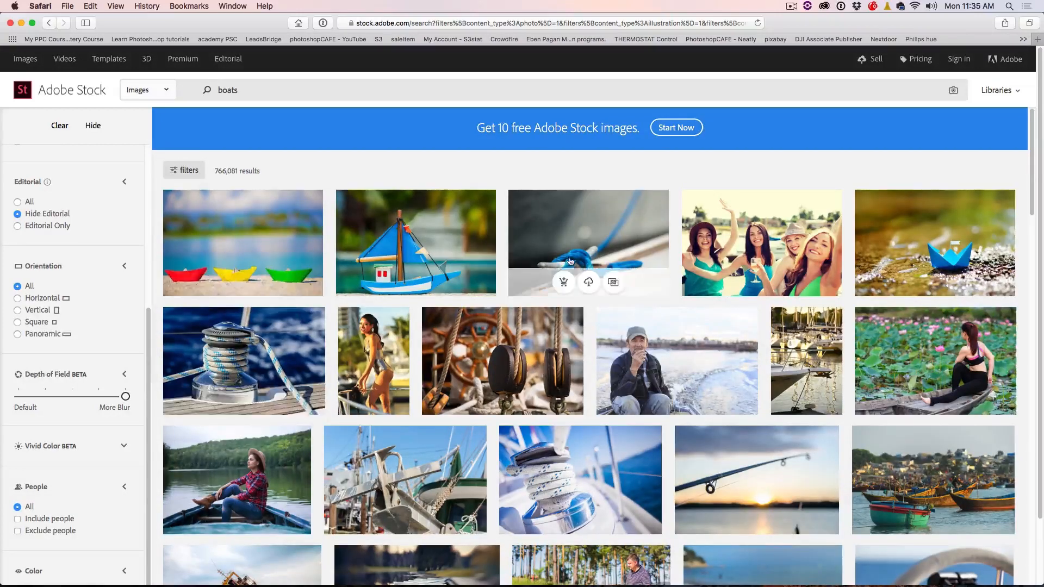
mouse_move(742, 237)
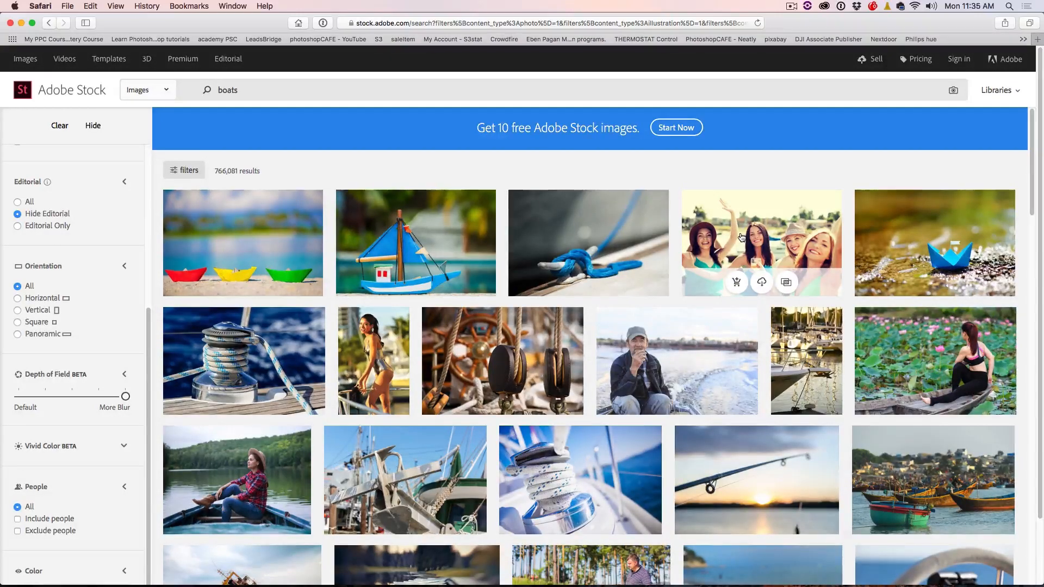
scroll("down", 3)
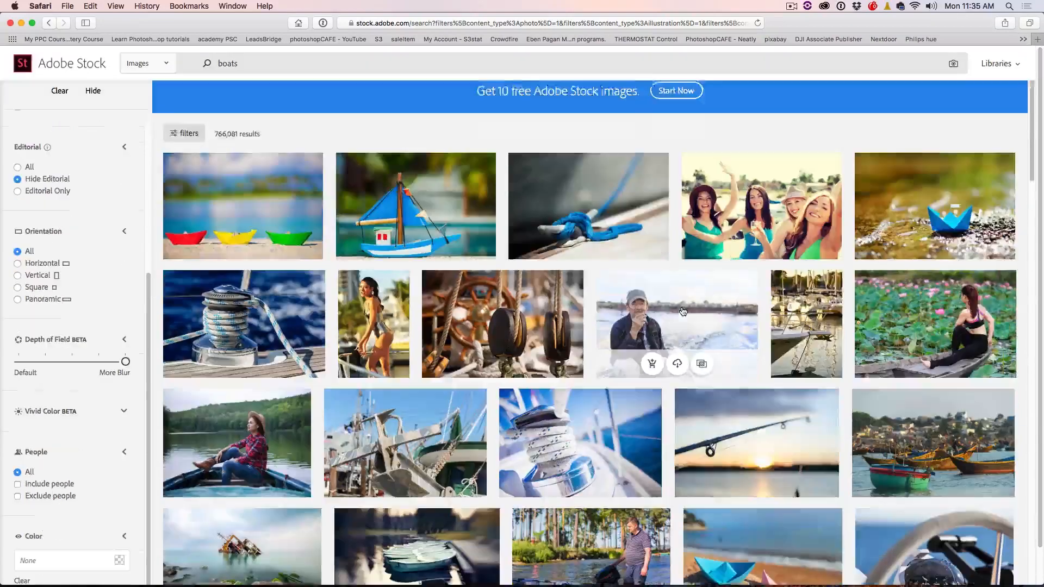
scroll("down", 3)
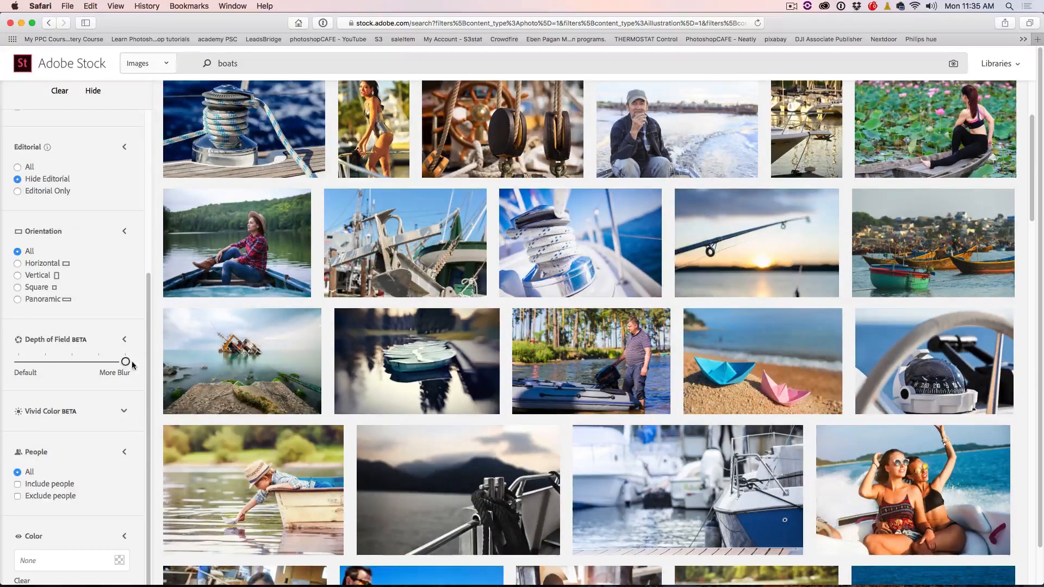
left_click_drag(125, 361, 72, 361)
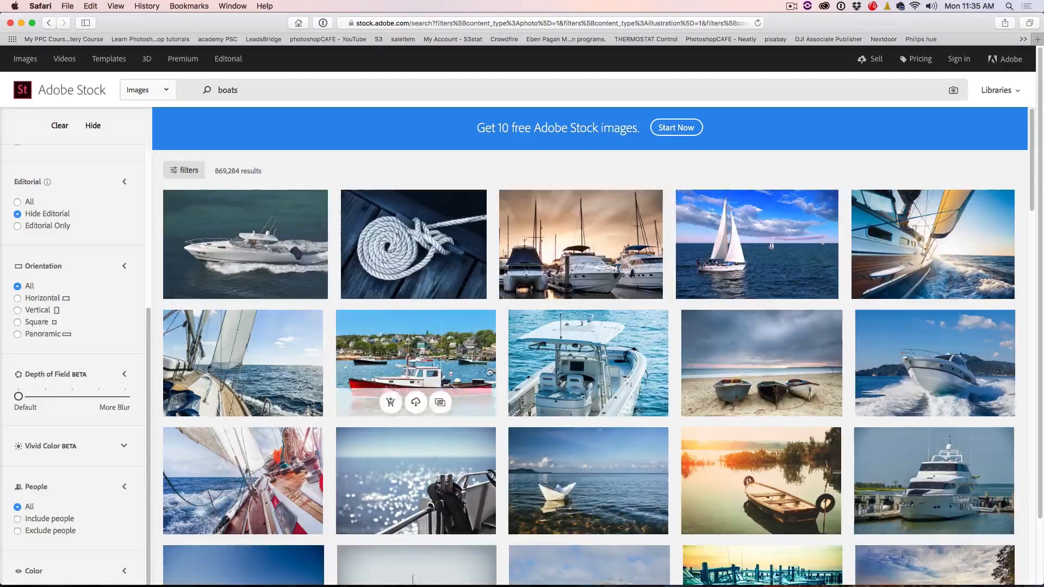
Set the Depth of Field filter to maximum blur and reveal the vivid colour filter.
scroll("down", 3)
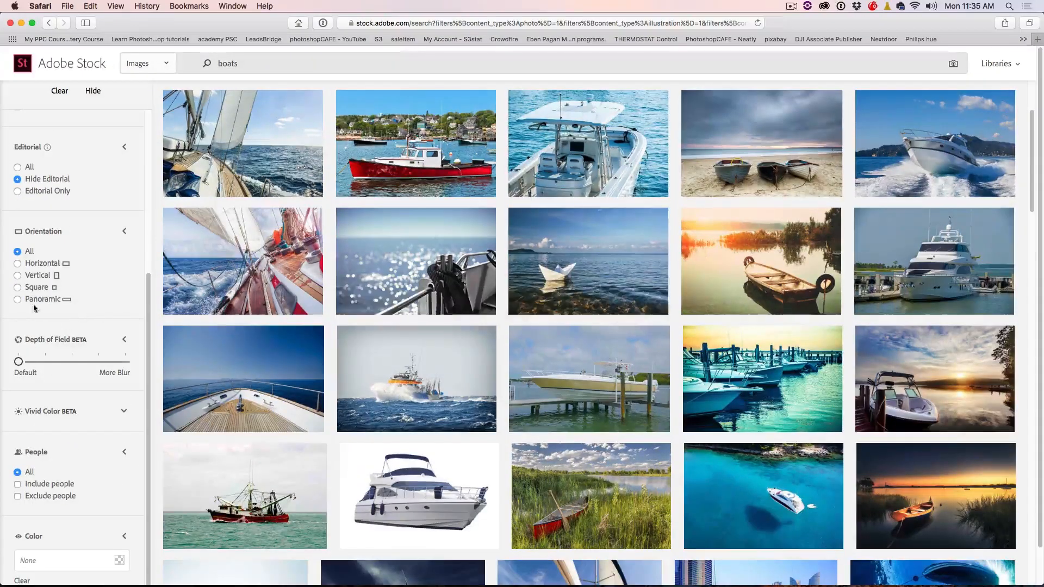
left_click_drag(18, 362, 125, 362)
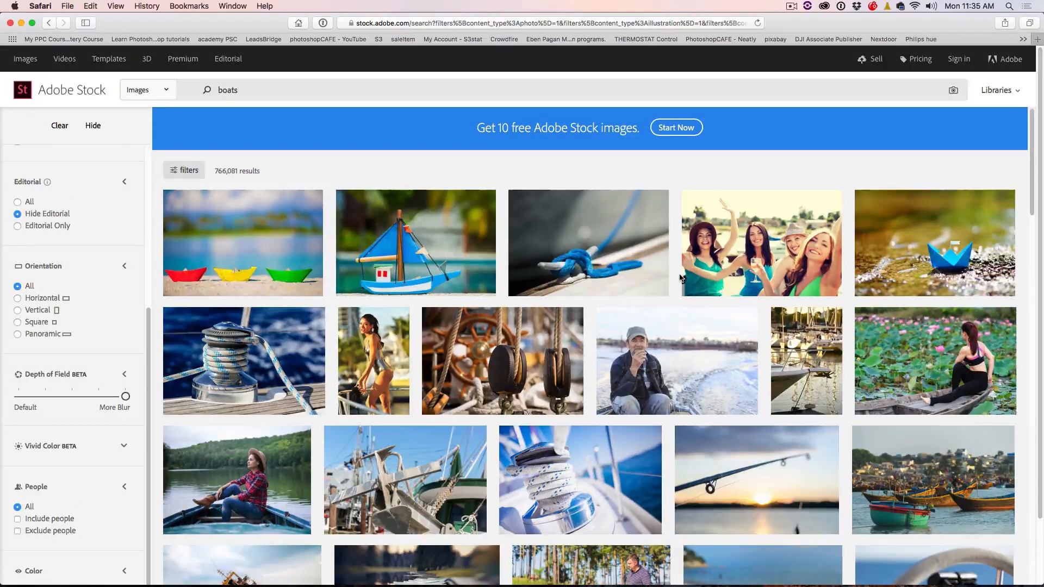
mouse_move(643, 278)
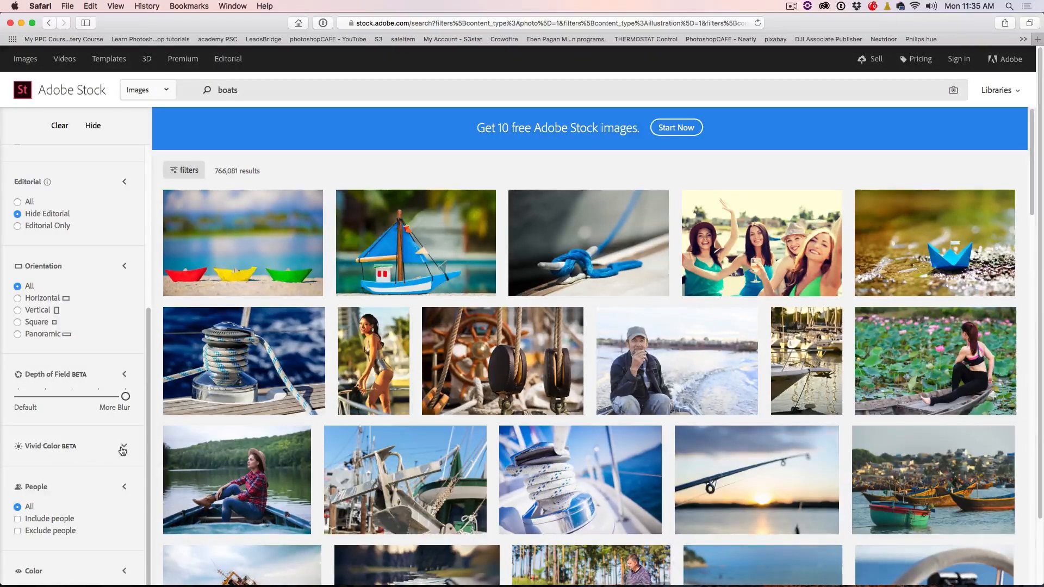
left_click(122, 450)
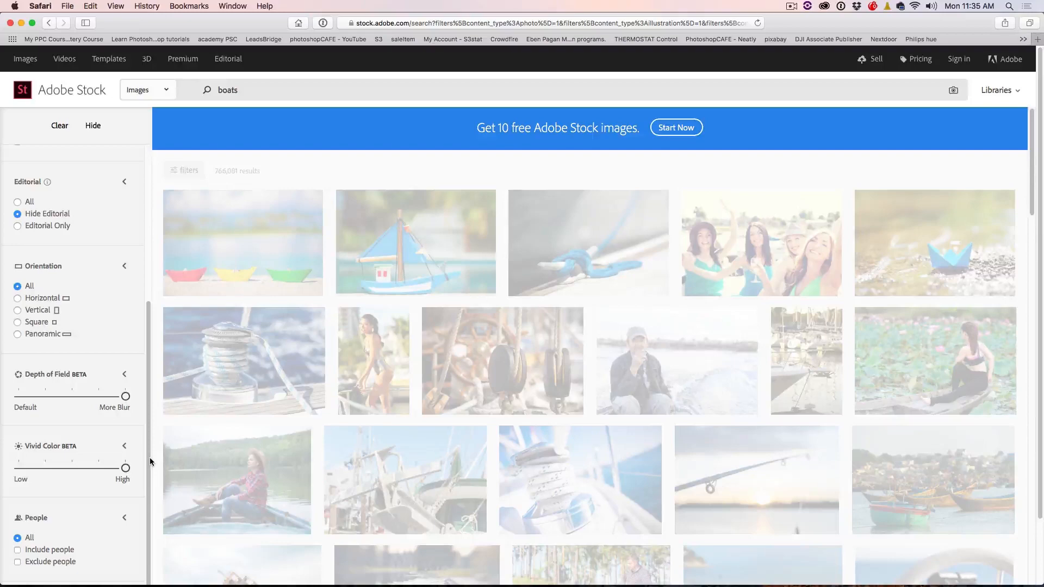
Scroll through the boat results to the red rowboats on a forest lake.
scroll("down", 3)
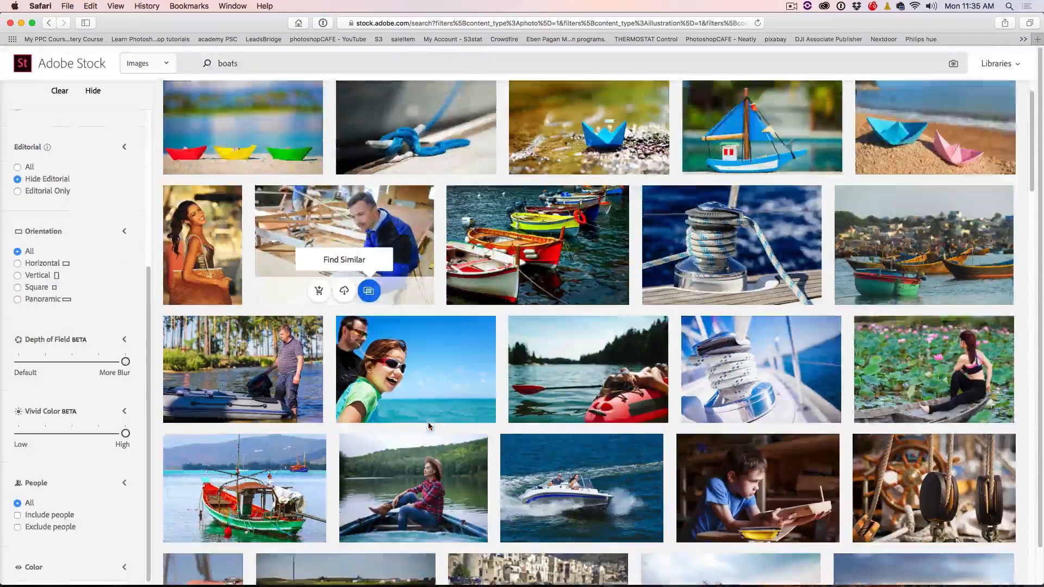
scroll("down", 3)
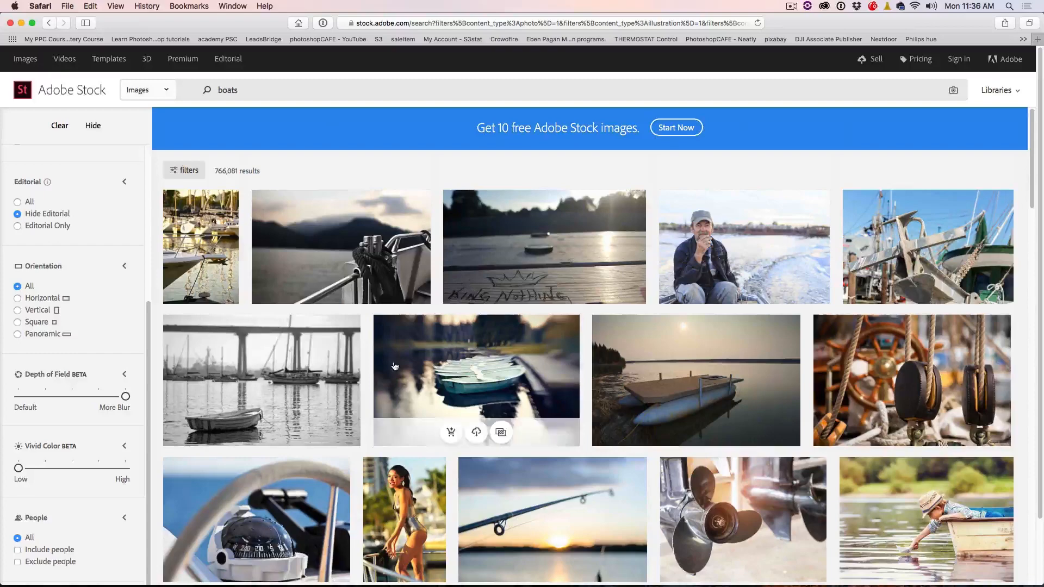
scroll("down", 3)
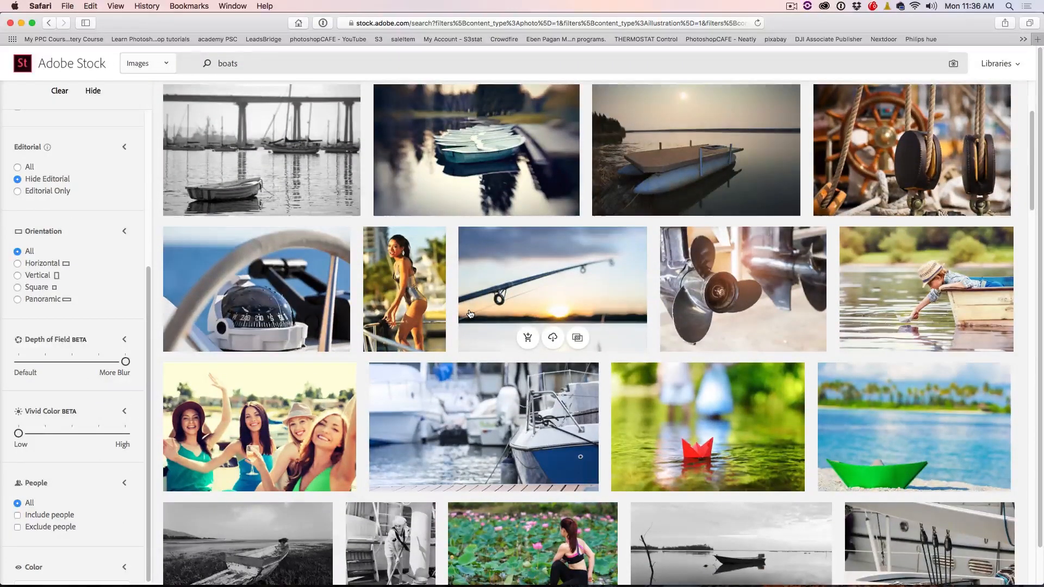
scroll("down", 3)
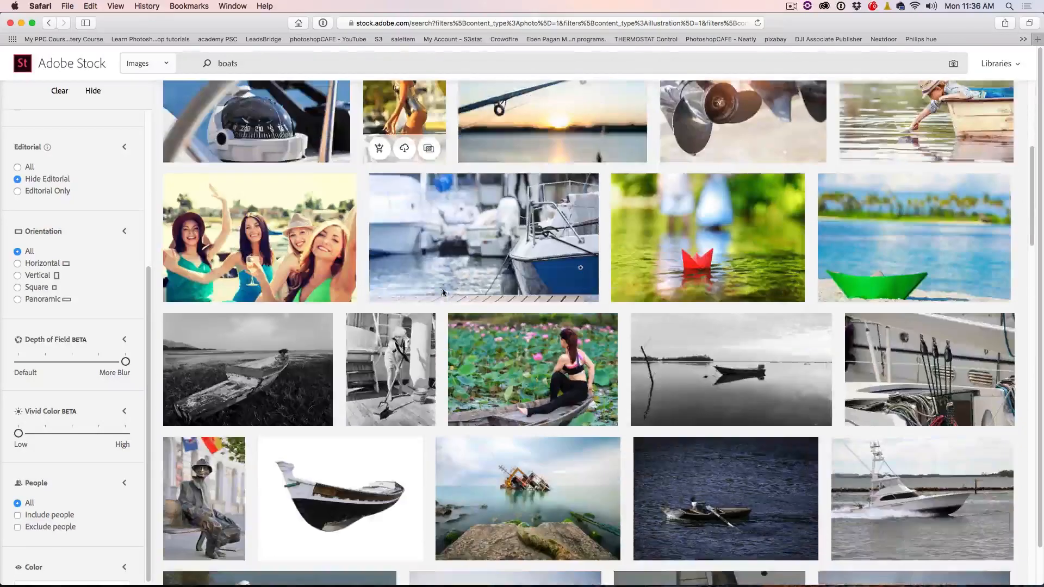
scroll("down", 3)
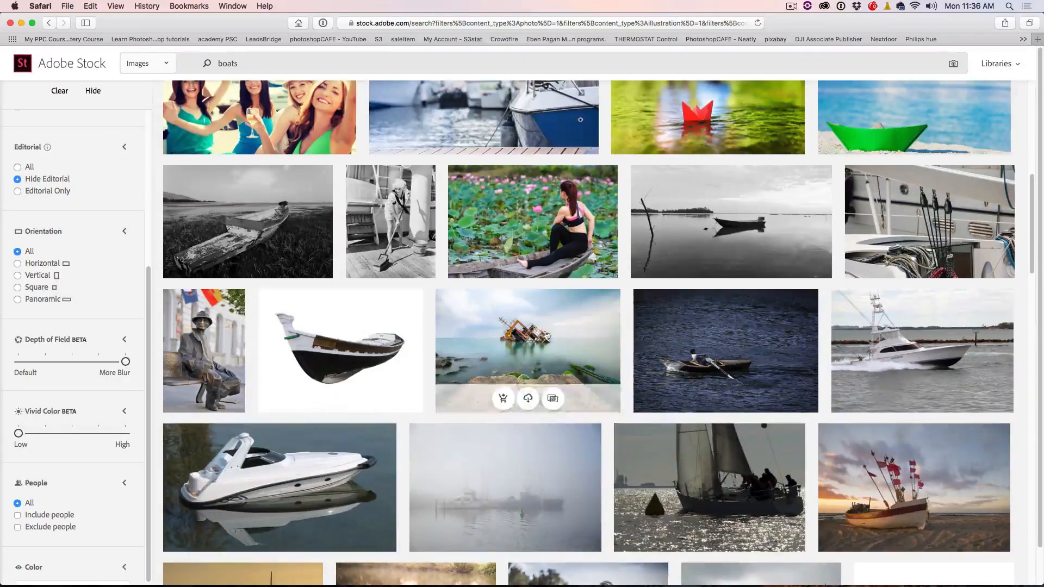
scroll("down", 3)
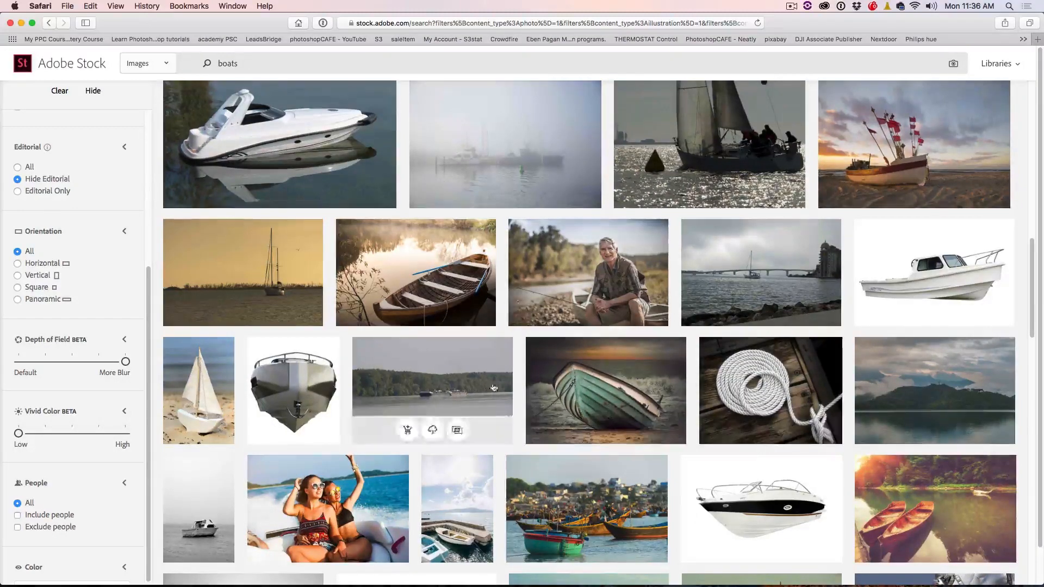
scroll("down", 3)
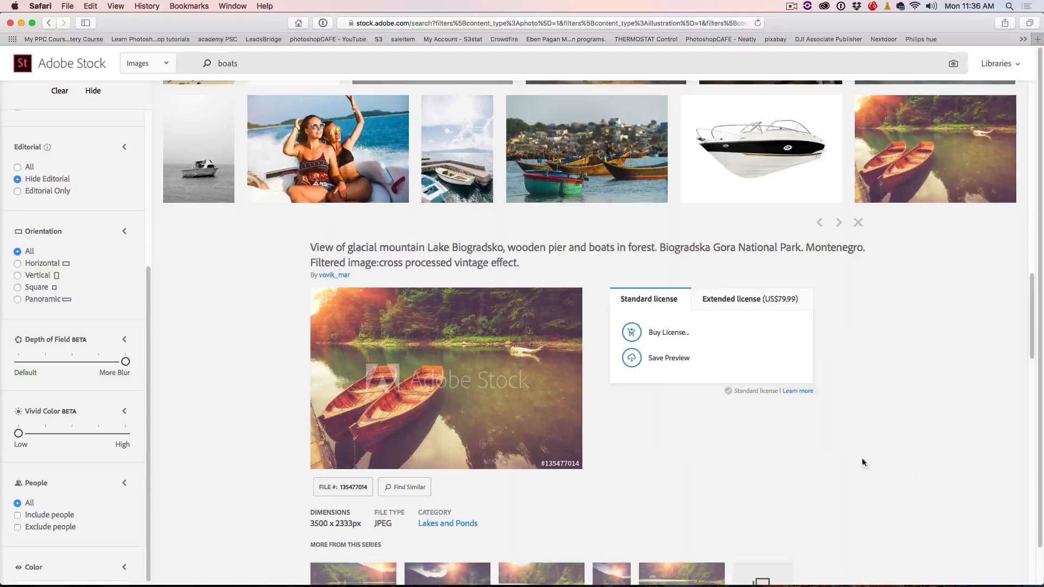
mouse_move(594, 392)
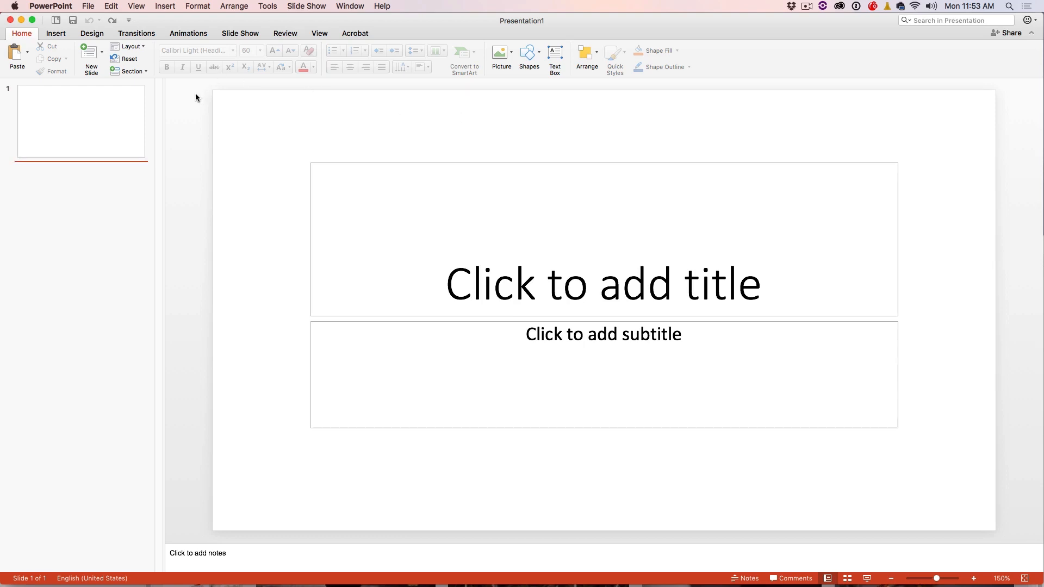
Open the Office Add-ins store via Insert > Add-ins > Store.
left_click(164, 6)
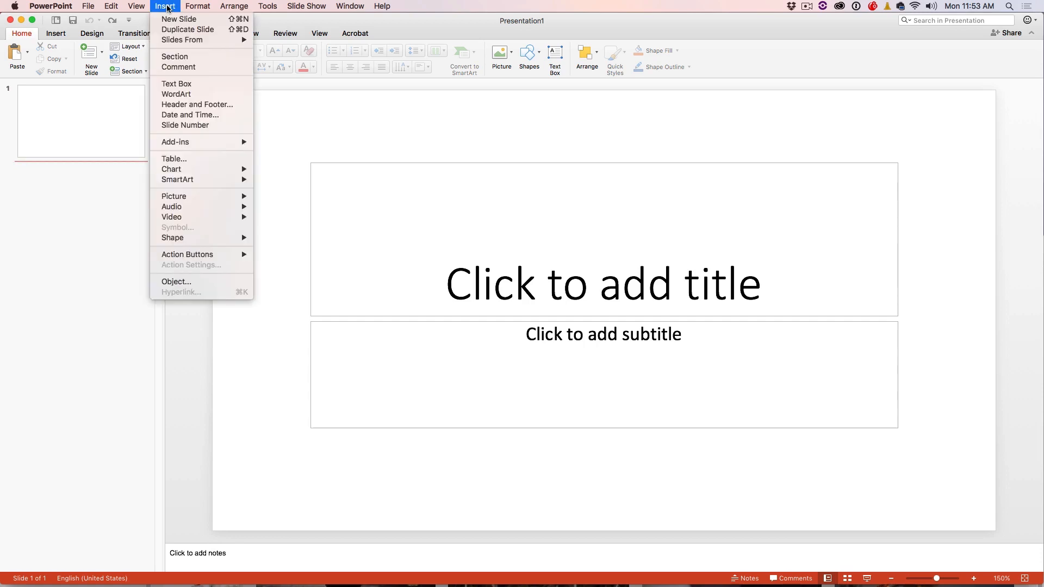
mouse_move(175, 142)
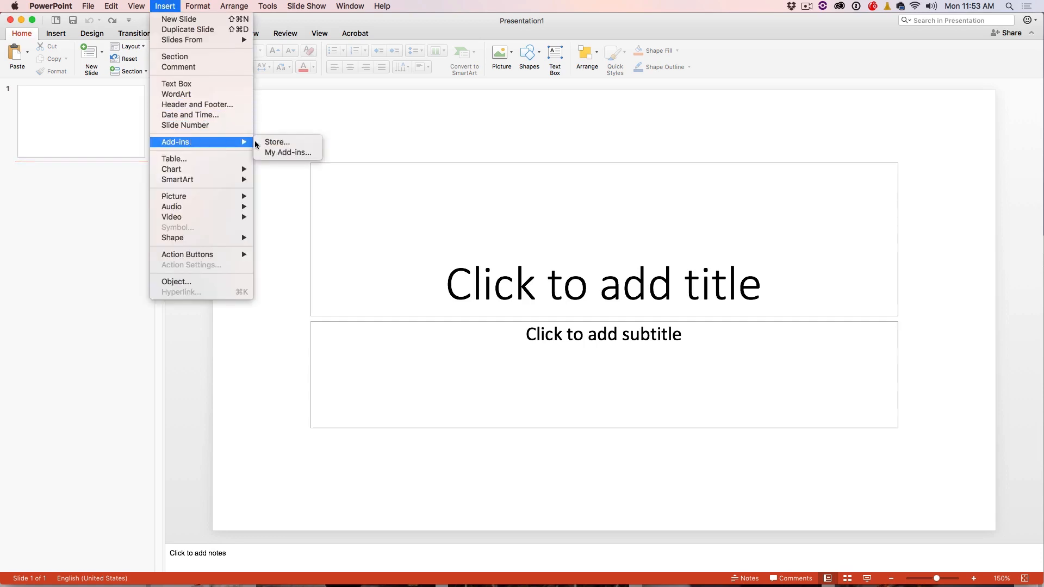
left_click(287, 153)
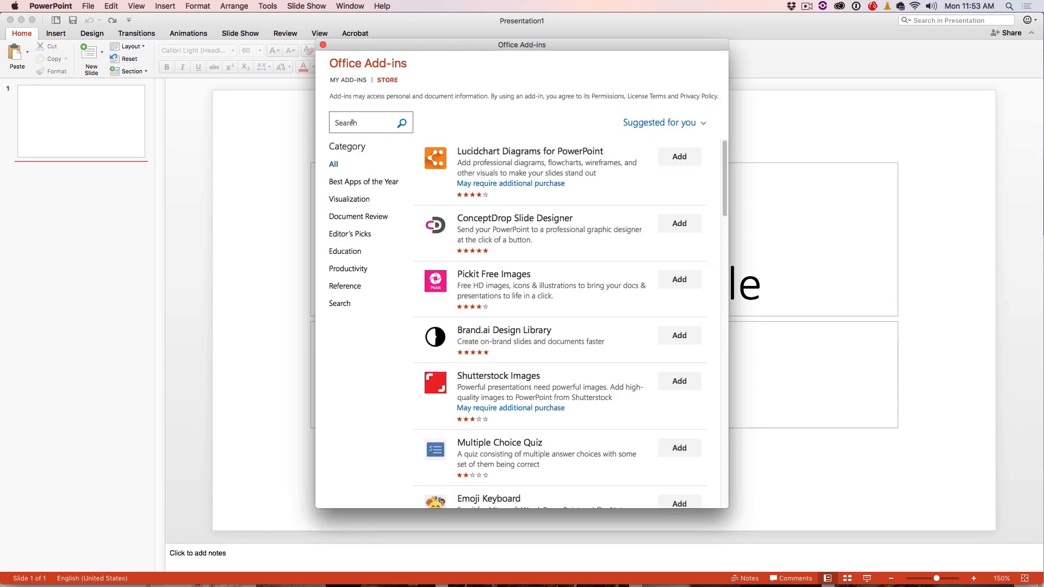
Search the store for 'adobe stock' and add the Adobe Stock add-in.
left_click(359, 123)
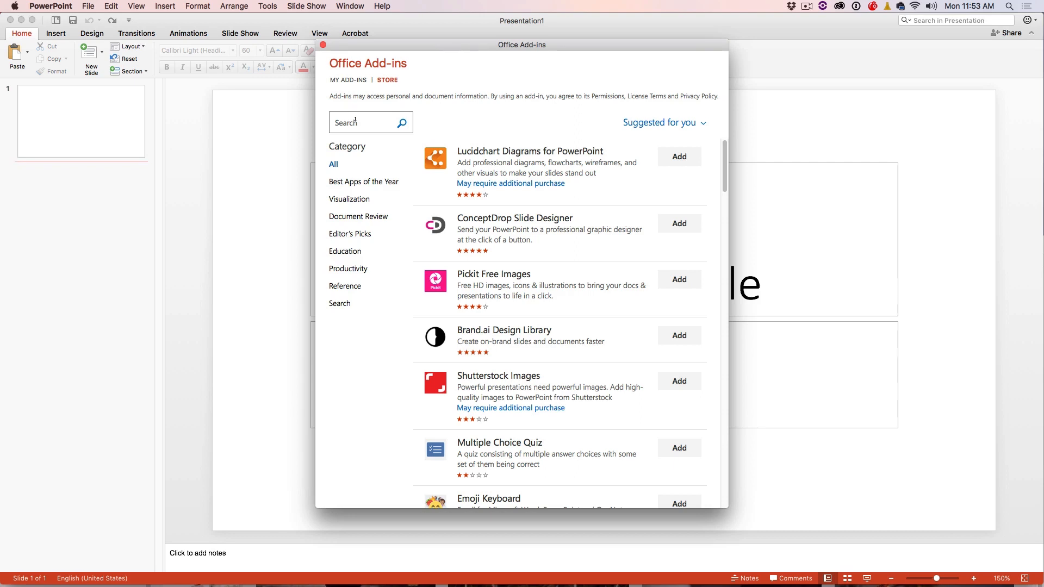
type("a")
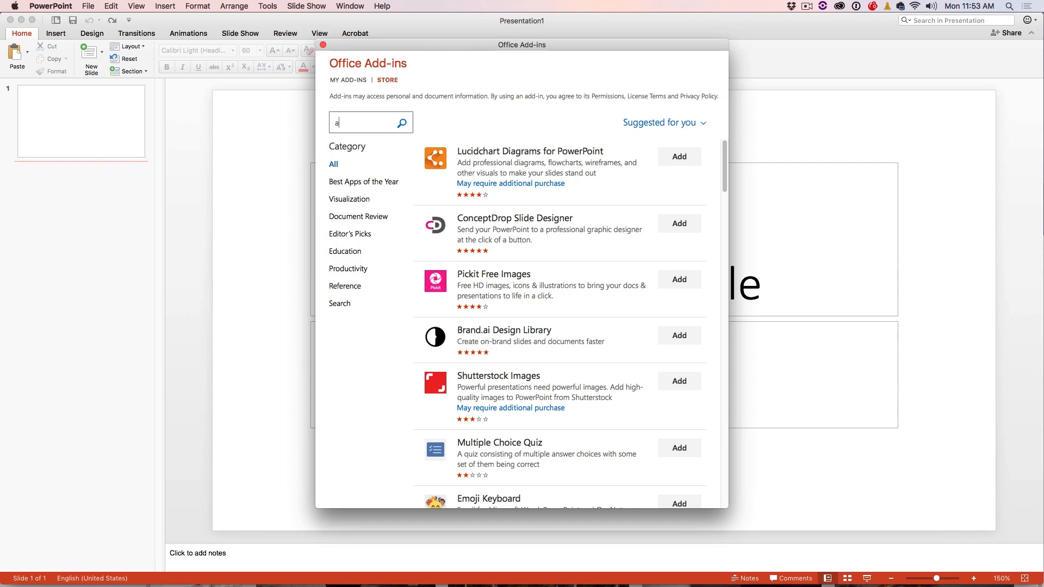
type("adobe stock")
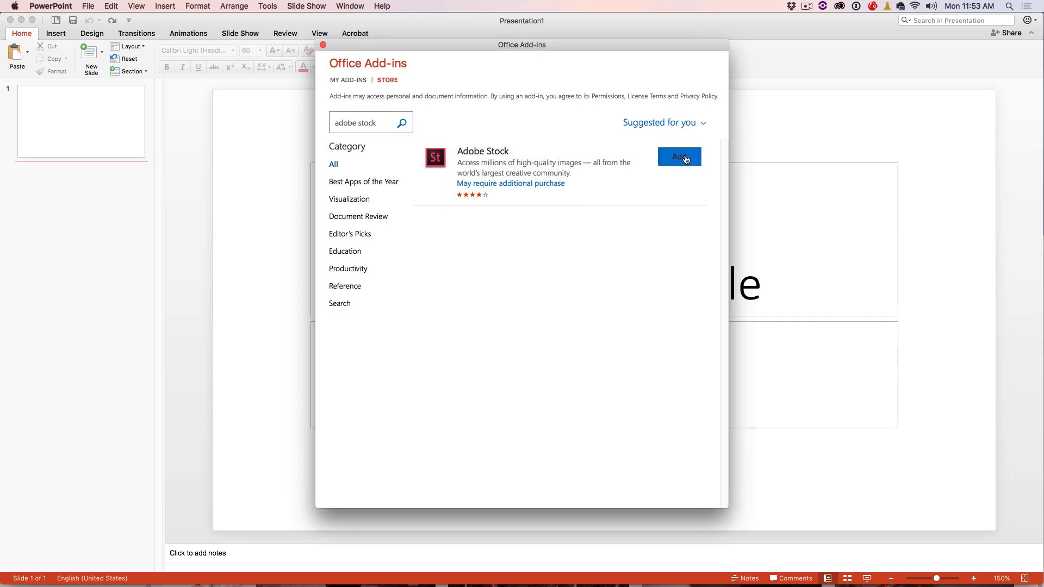
left_click(679, 157)
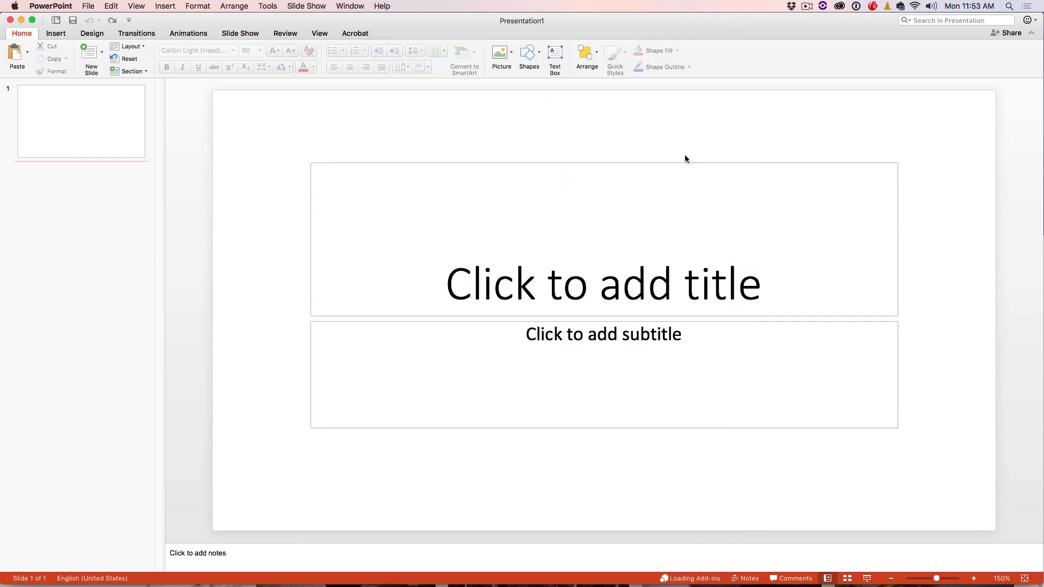
Launch the Adobe Stock panel from the Insert ribbon.
left_click(56, 33)
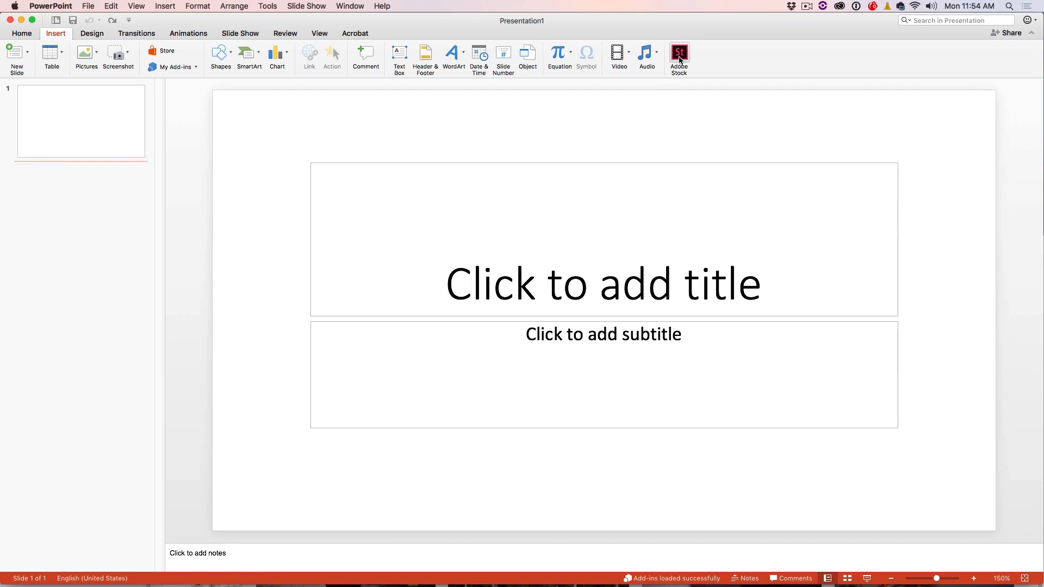
left_click(679, 56)
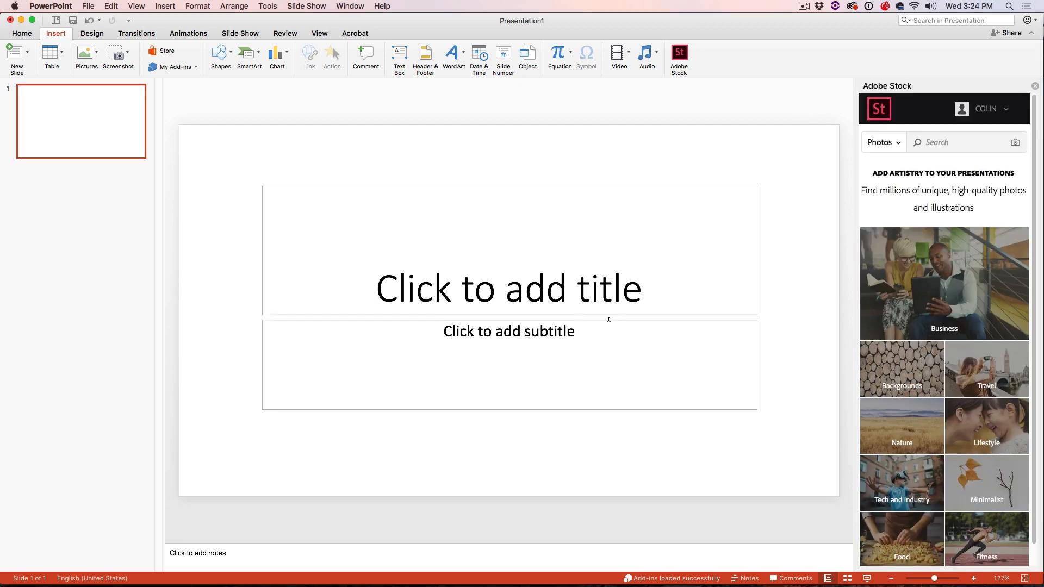
mouse_move(588, 158)
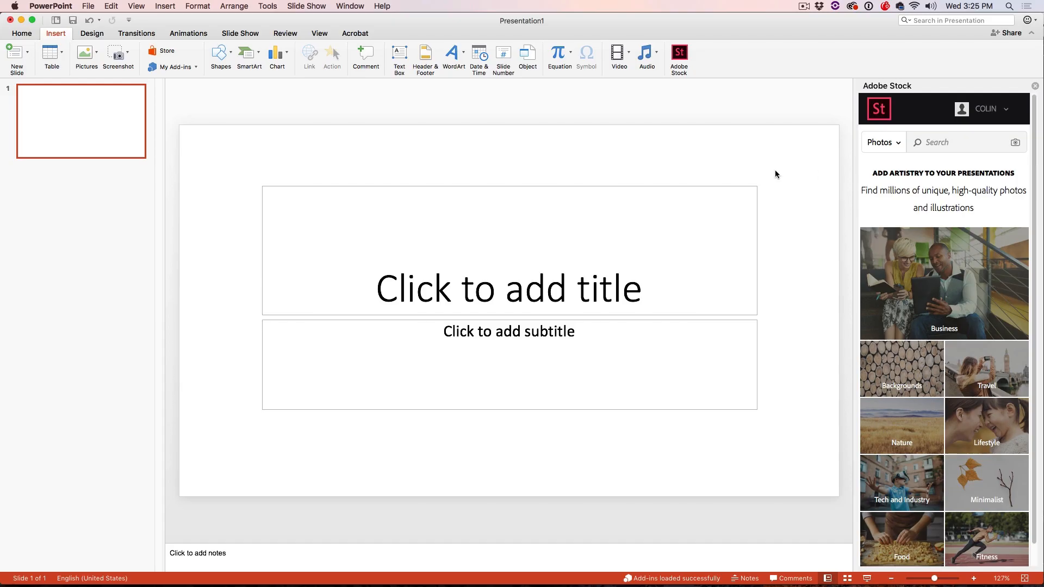
mouse_move(970, 153)
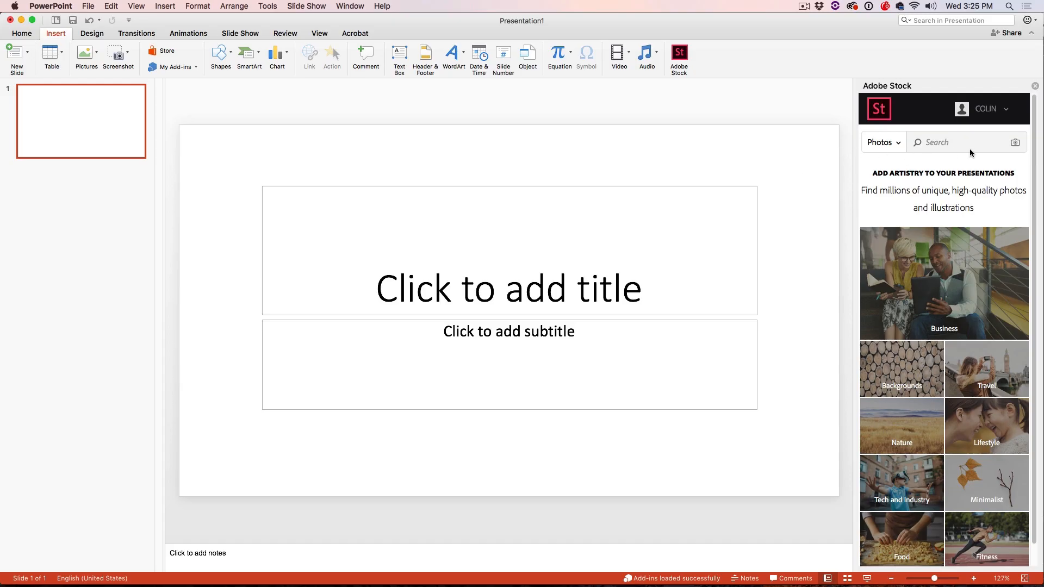
Upload _64A9574-Pano.jpg to search Adobe Stock by image.
left_click(1016, 142)
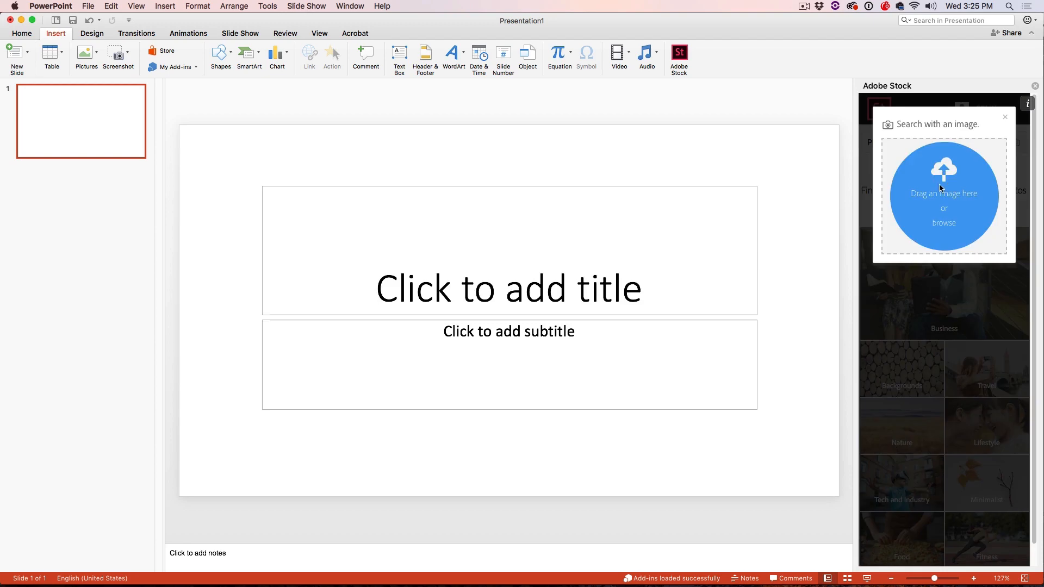
left_click(944, 223)
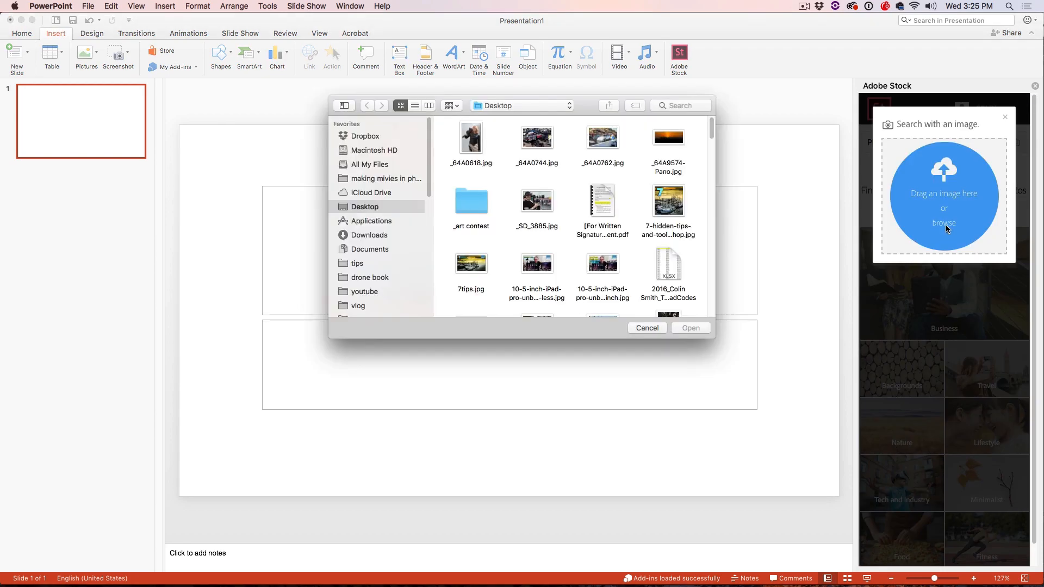
left_click(668, 137)
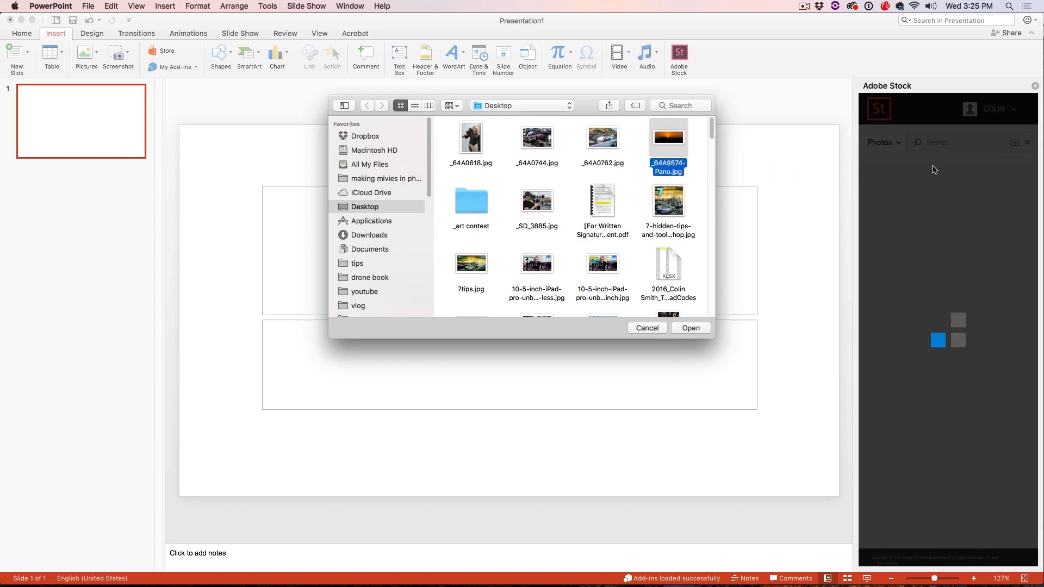
left_click(646, 328)
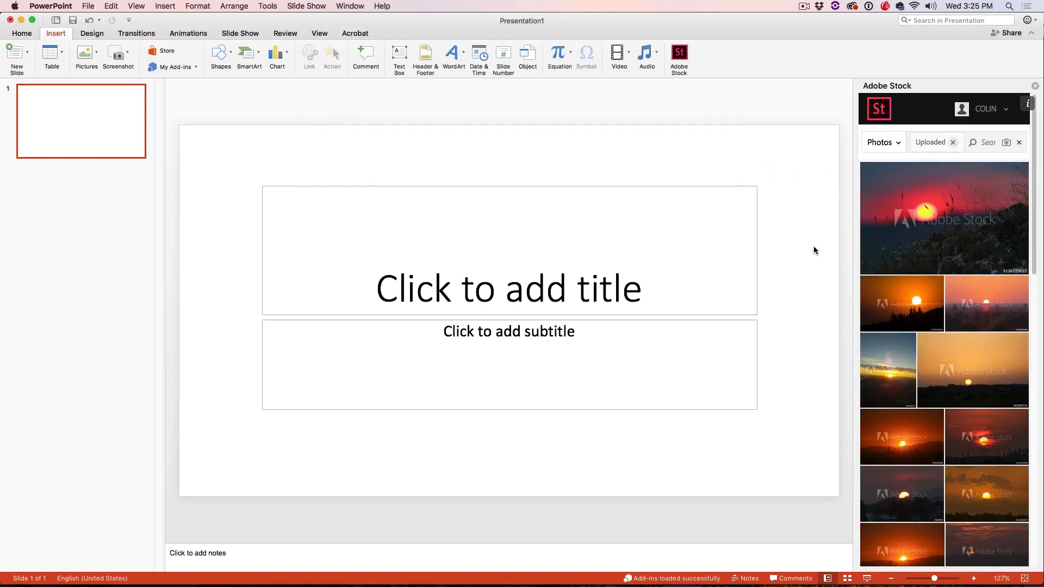
Scroll the similar results and insert a sunset photo onto the slide.
scroll("down", 3)
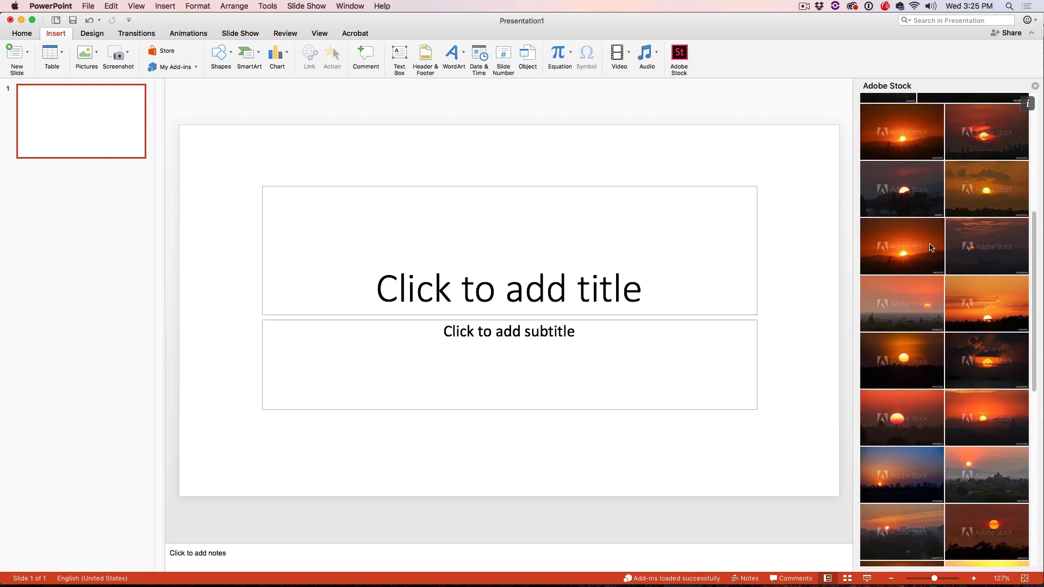
scroll("down", 3)
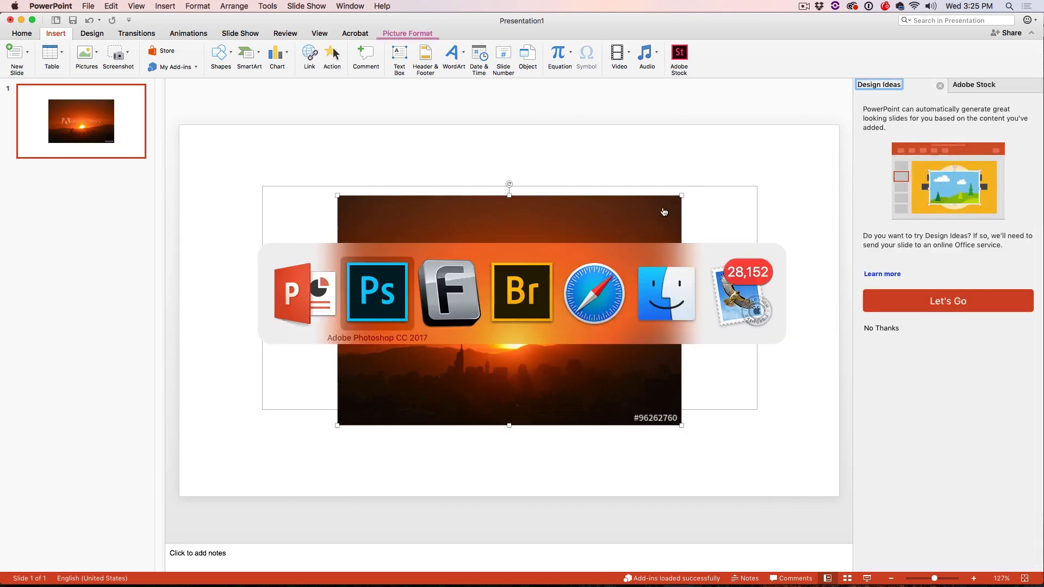
left_click(377, 291)
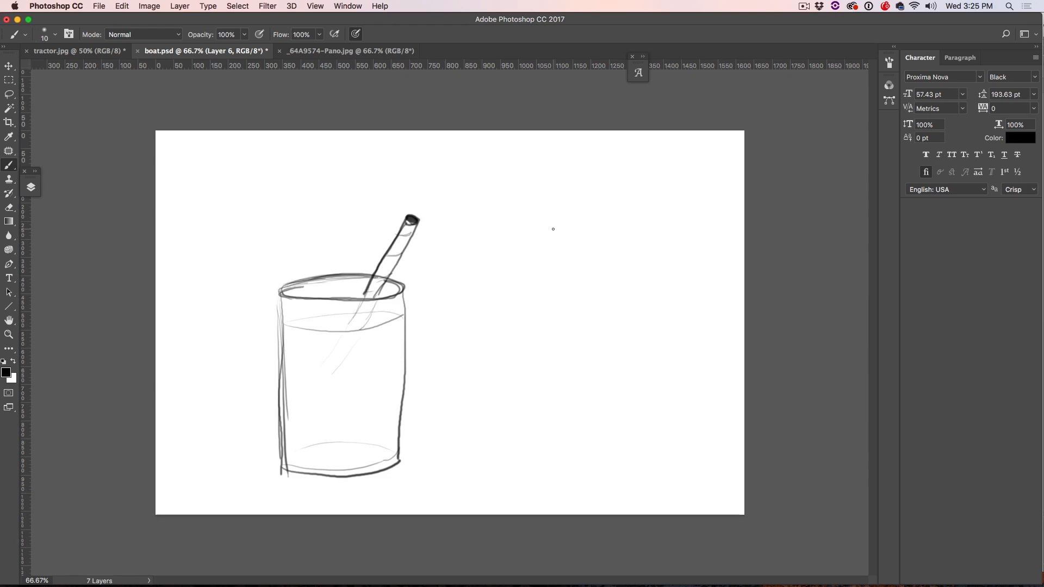
Switch from Photoshop back to PowerPoint with Cmd+Tab.
key("cmd+tab")
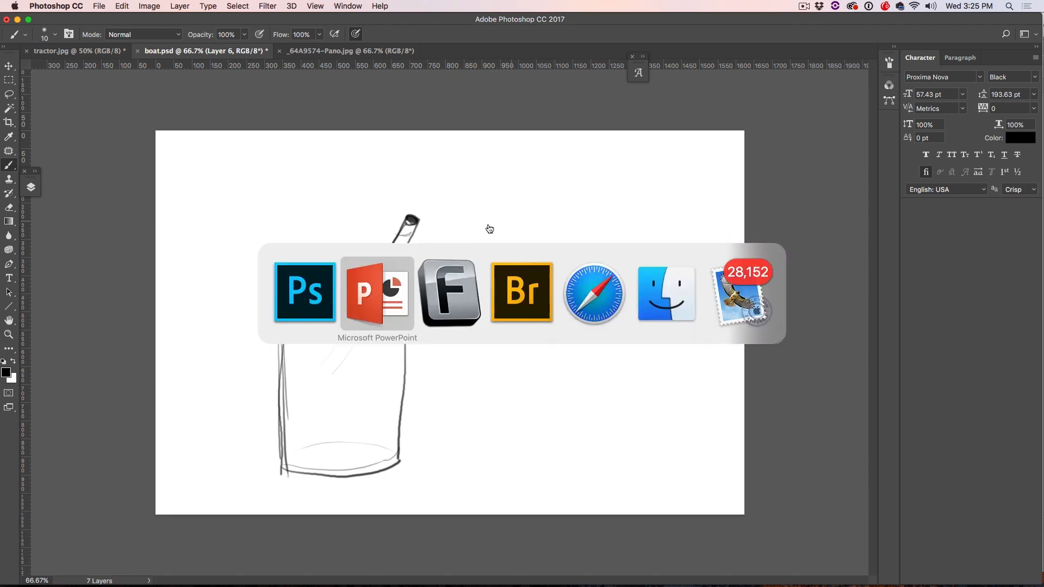
left_click(377, 292)
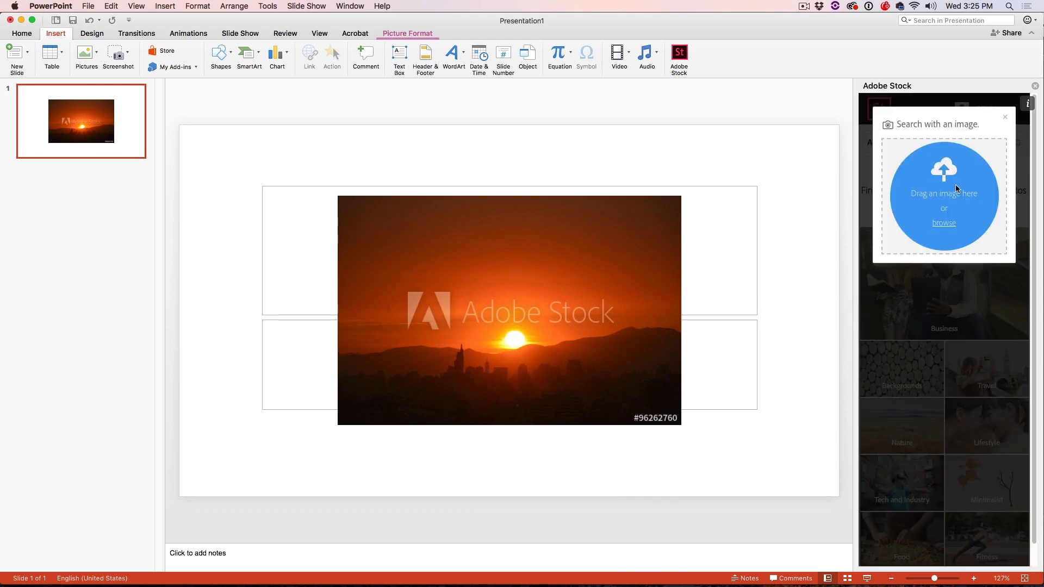
Upload glass.jpg from the Desktop and scroll the similar glass-of-water photos.
left_click(943, 222)
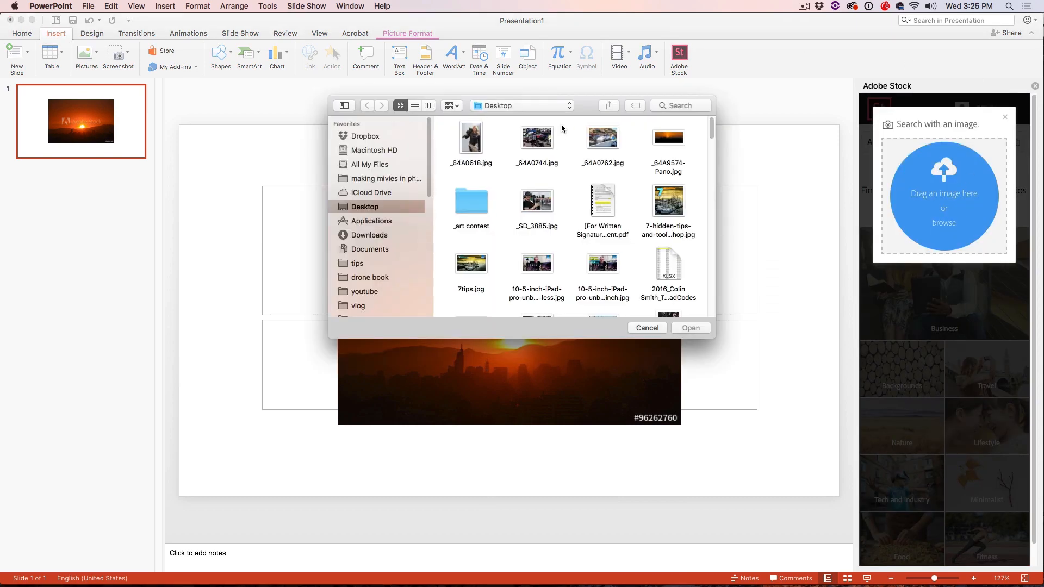
scroll("down", 3)
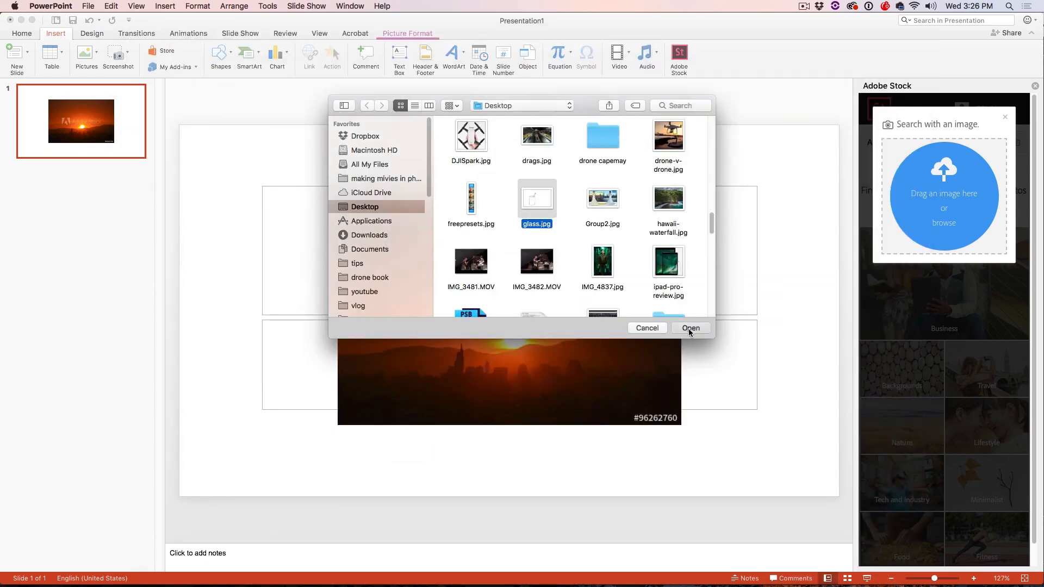
left_click(691, 328)
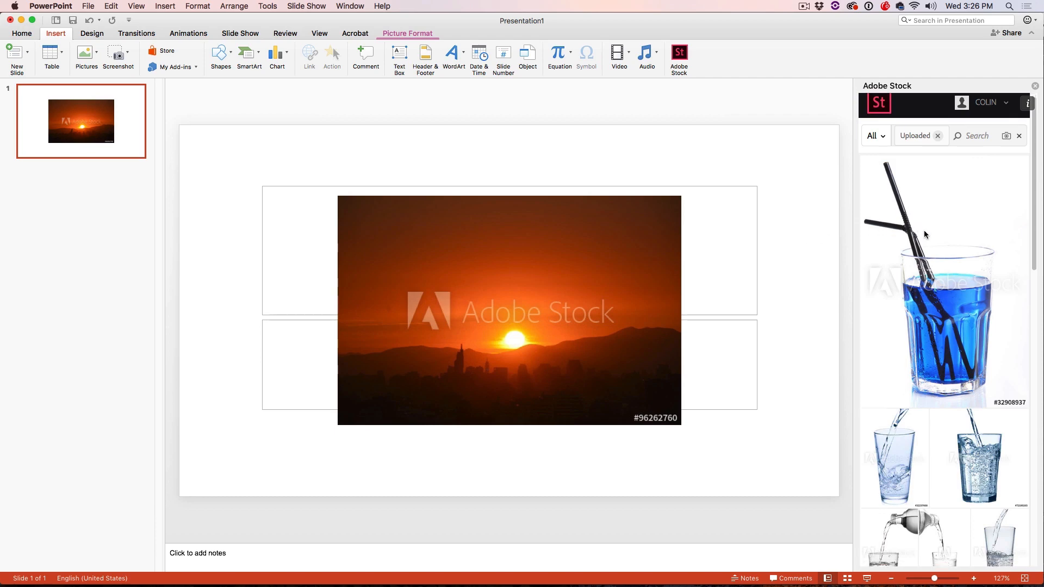
scroll("down", 3)
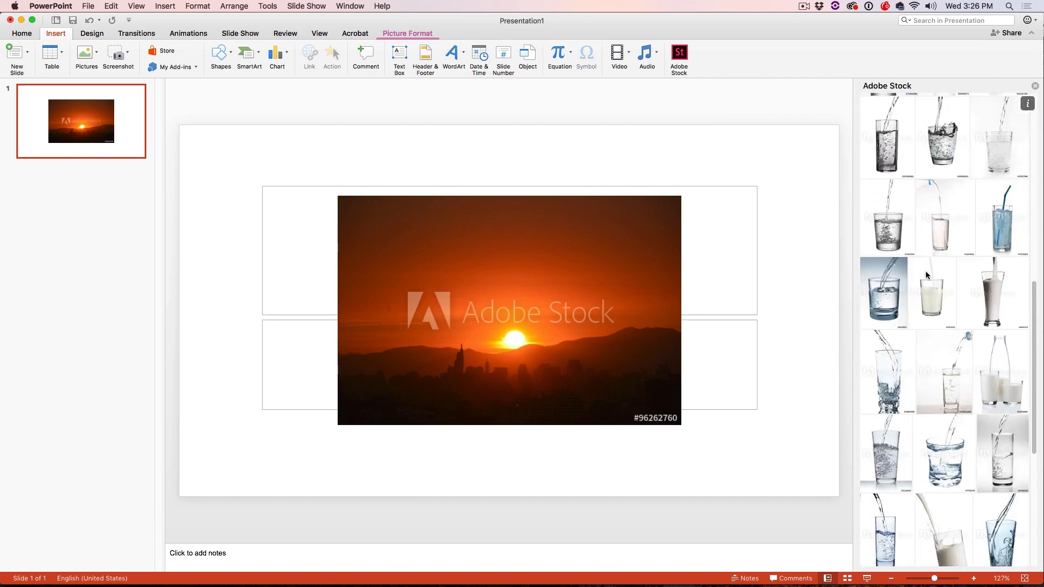
scroll("down", 3)
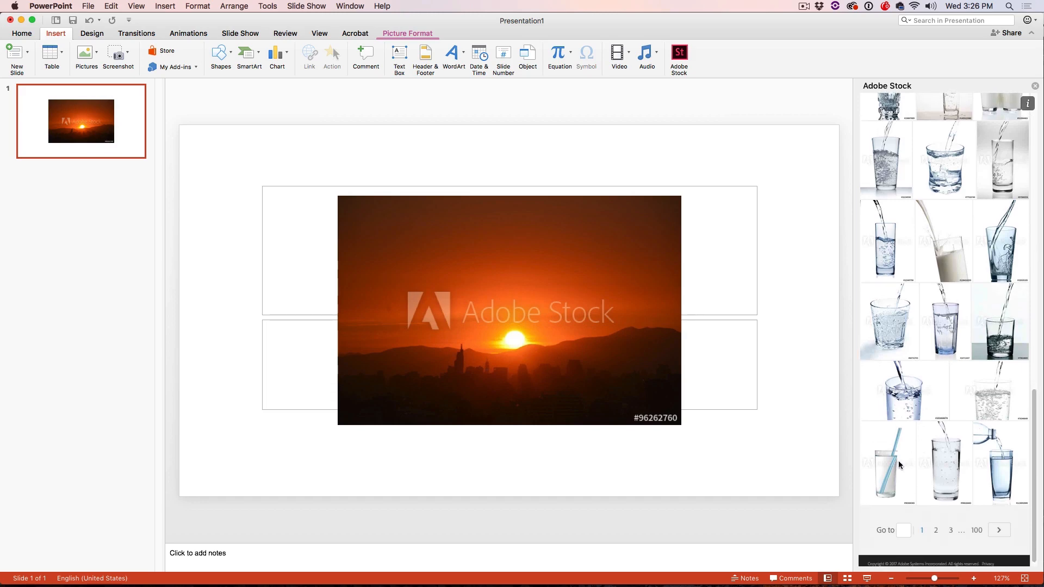
mouse_move(894, 469)
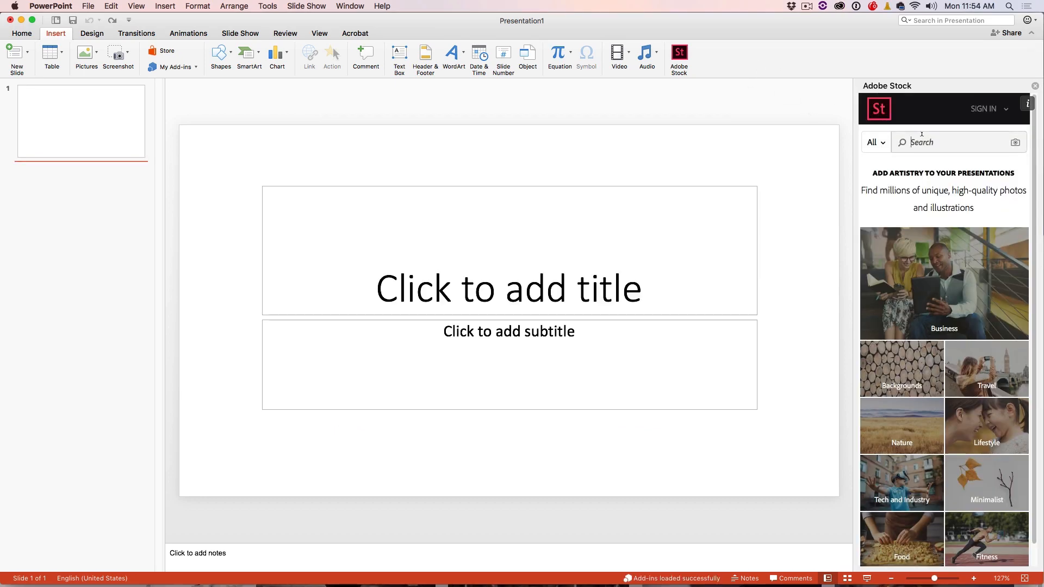
Search Adobe Stock for tractors, preview the sunset tractor photo, and sign in.
type("tra")
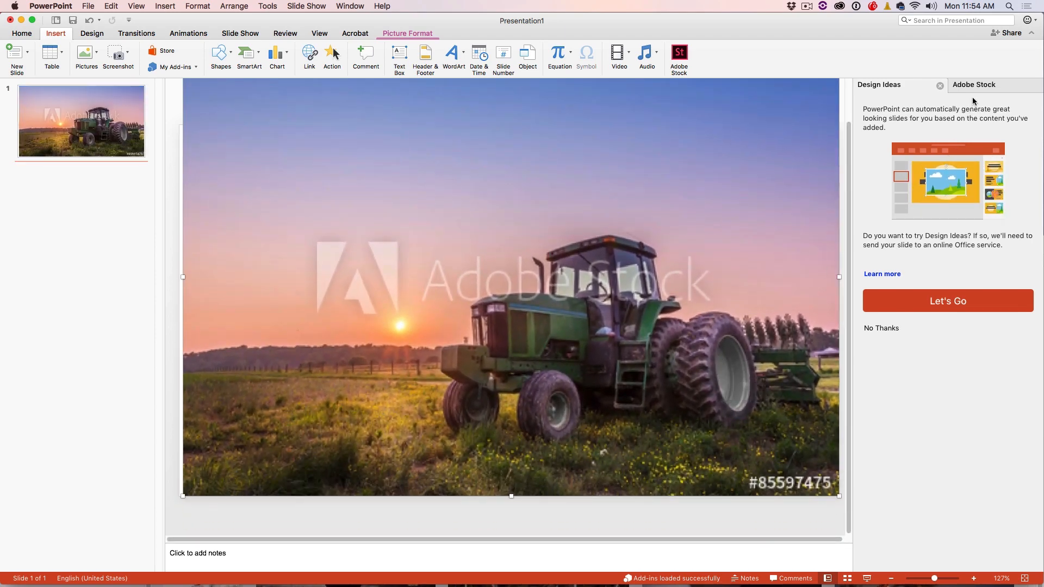
left_click(973, 85)
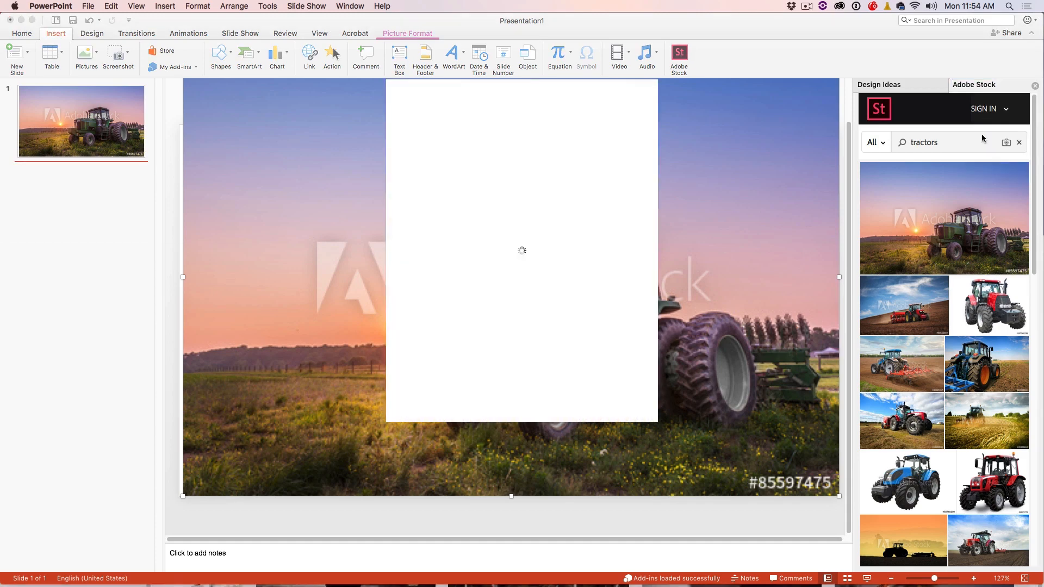
left_click(984, 108)
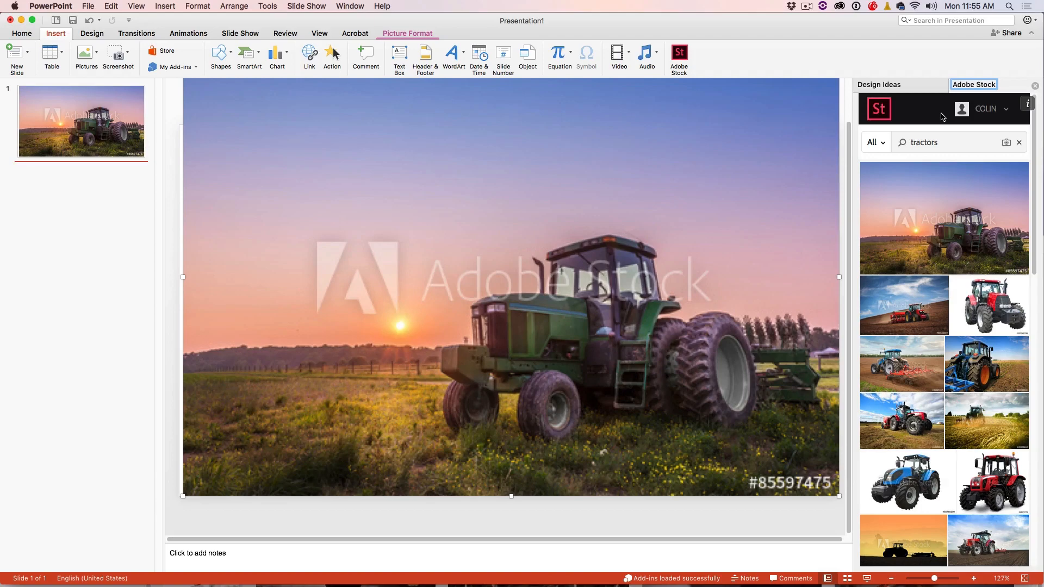
License the green tractor photo and add the unwatermarked version to the slide.
left_click(986, 109)
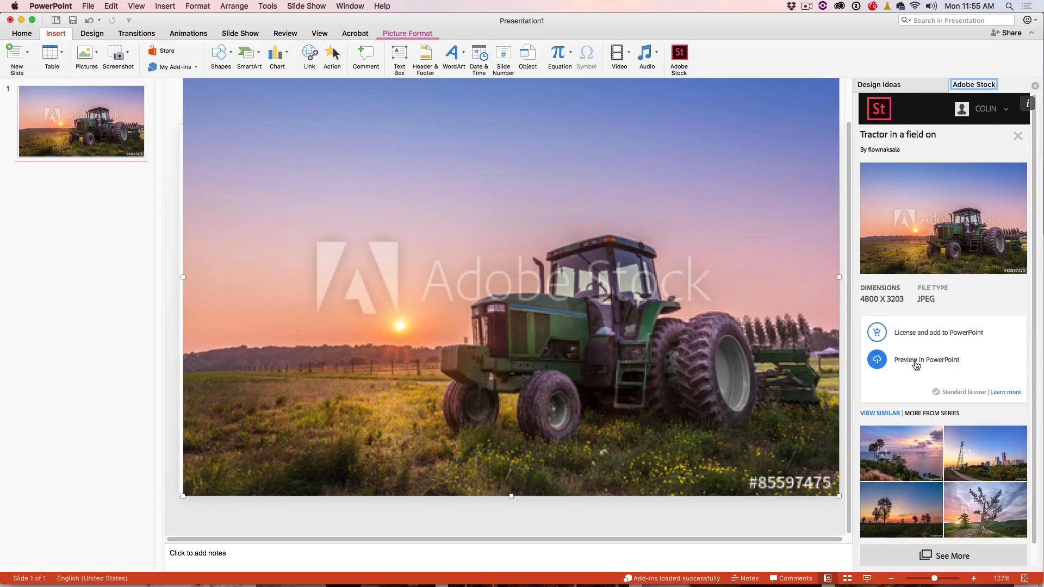
left_click(938, 332)
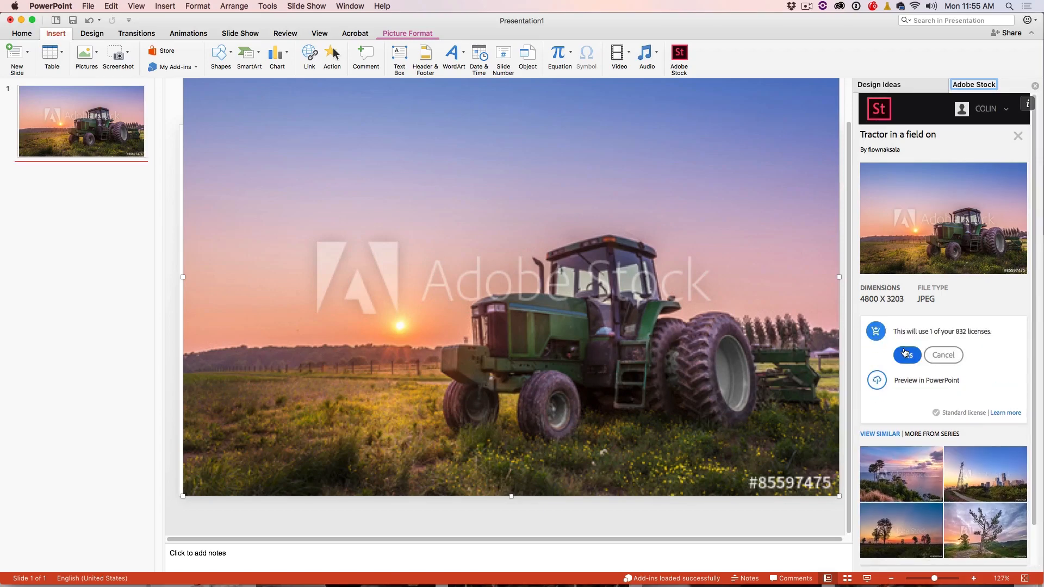
left_click(906, 354)
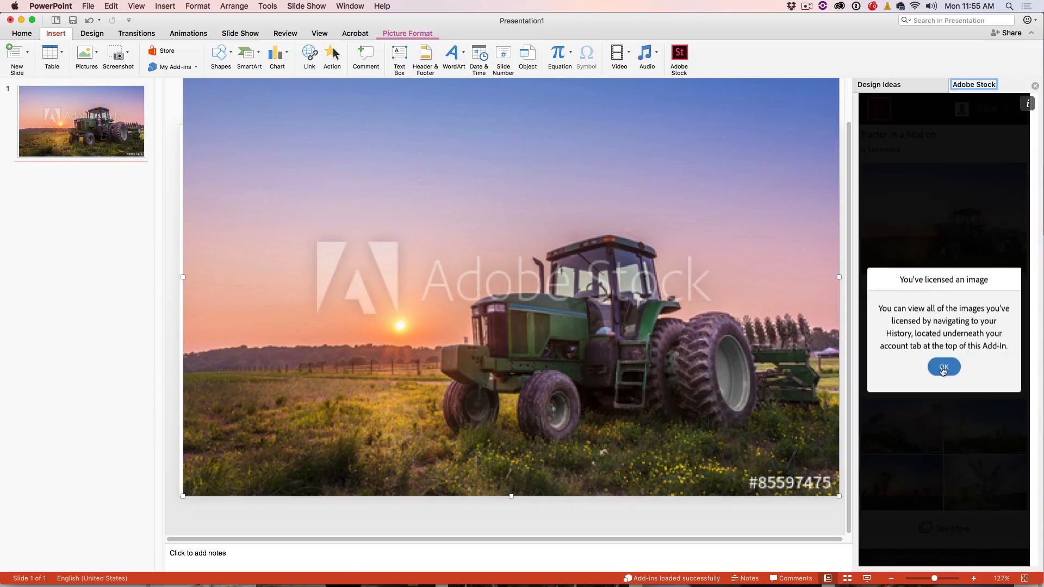
left_click(943, 367)
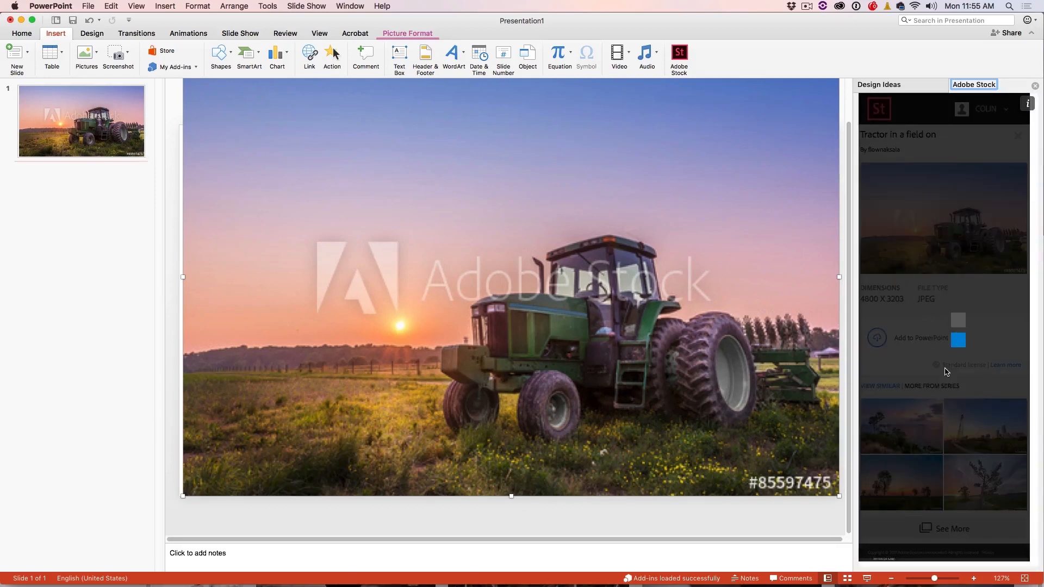
left_click(958, 321)
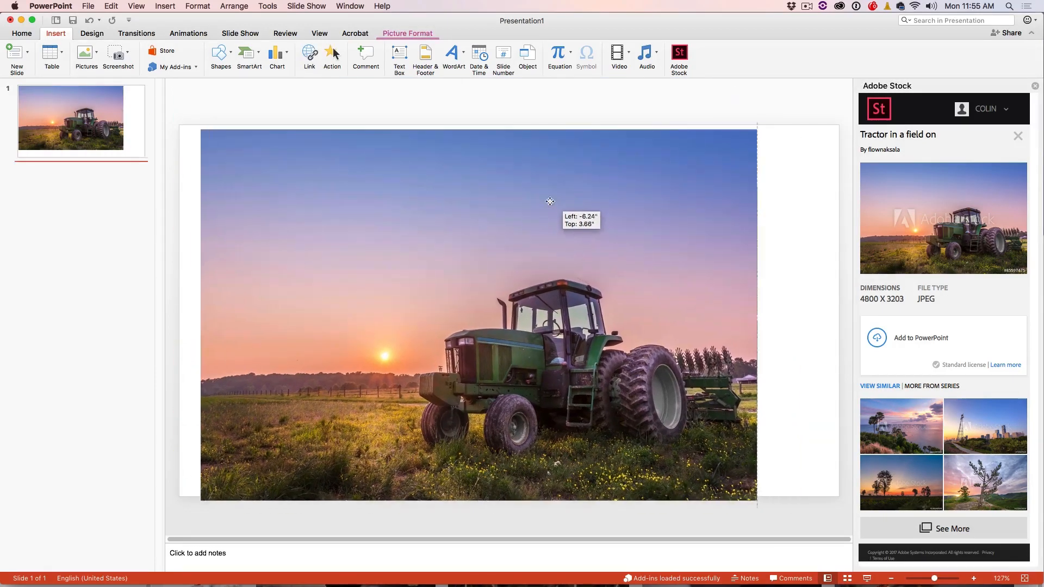
Move and enlarge the tractor photo to cover the slide, then send it backward.
left_click_drag(549, 202, 457, 309)
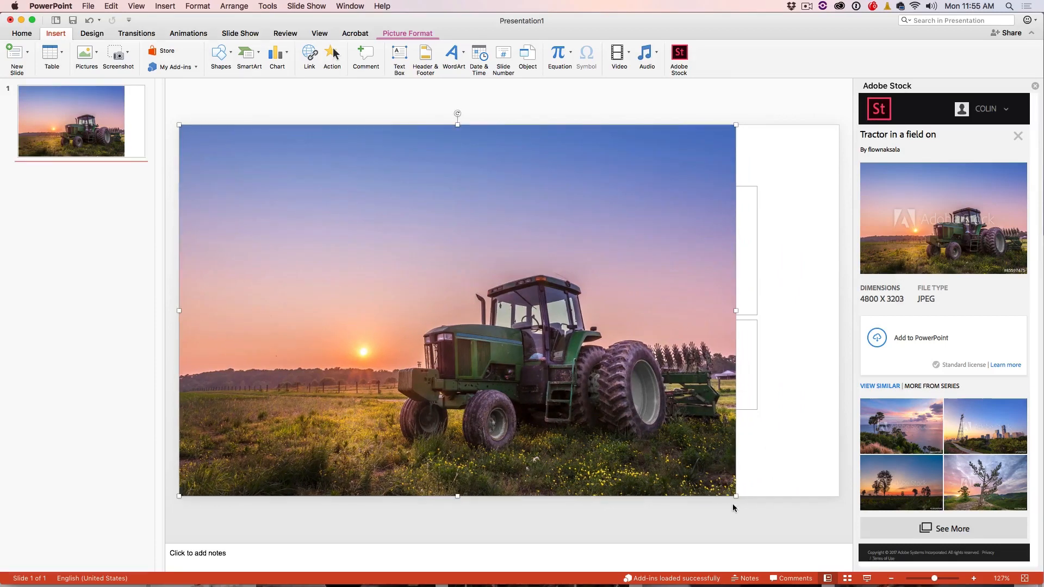
left_click_drag(735, 494, 845, 517)
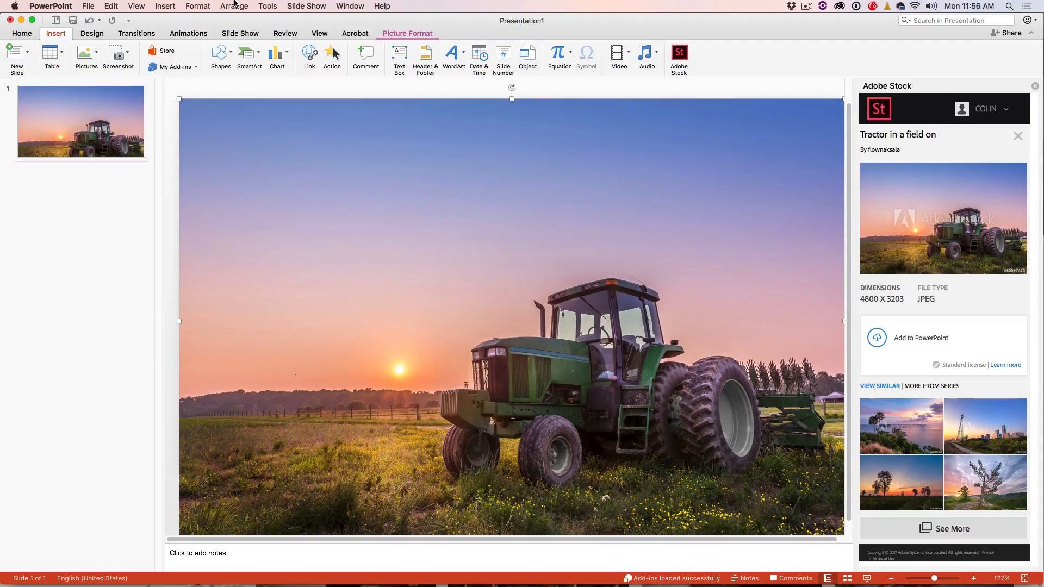
left_click(234, 6)
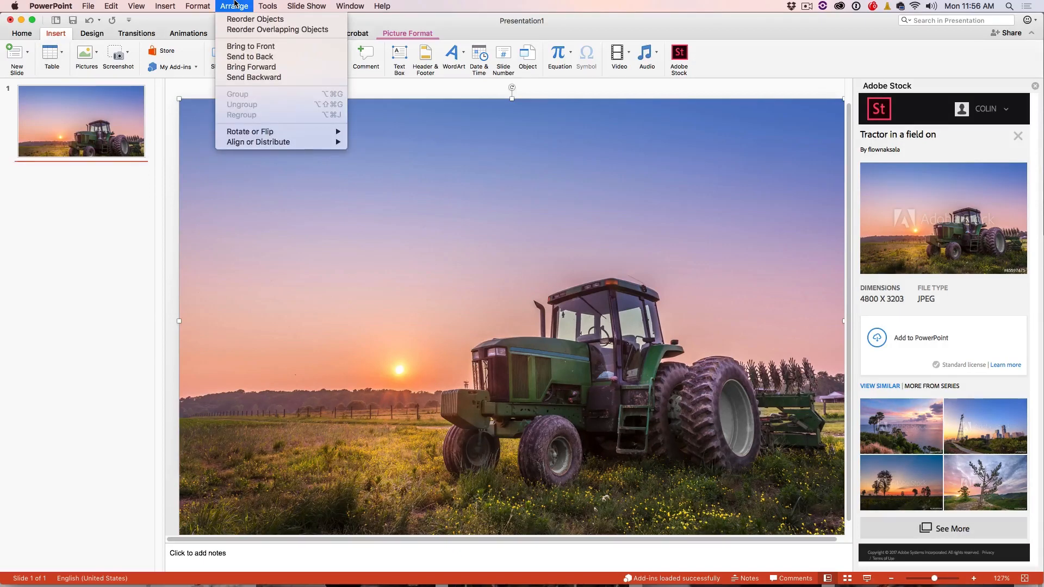
mouse_move(254, 78)
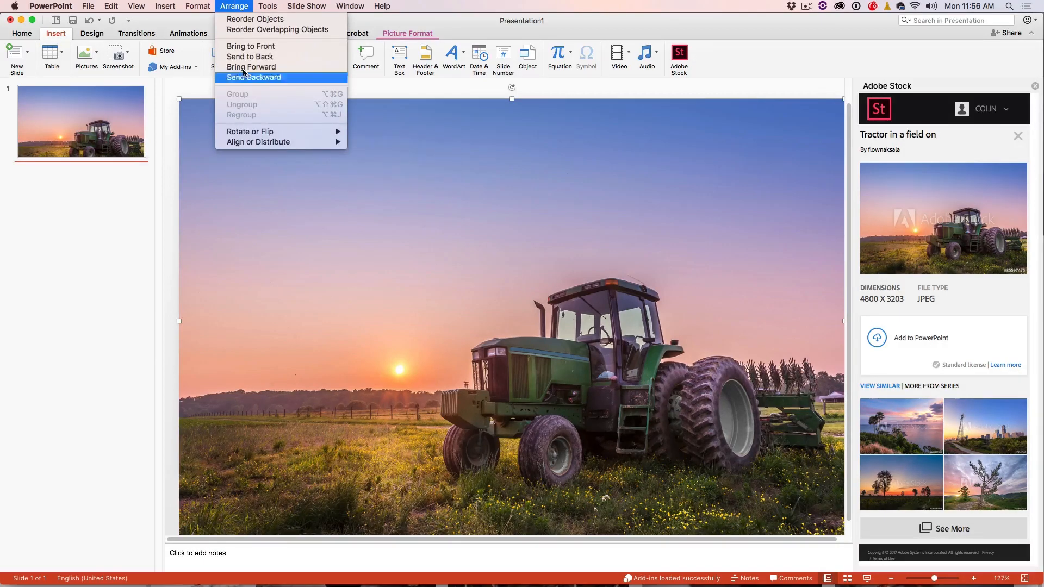
left_click(254, 77)
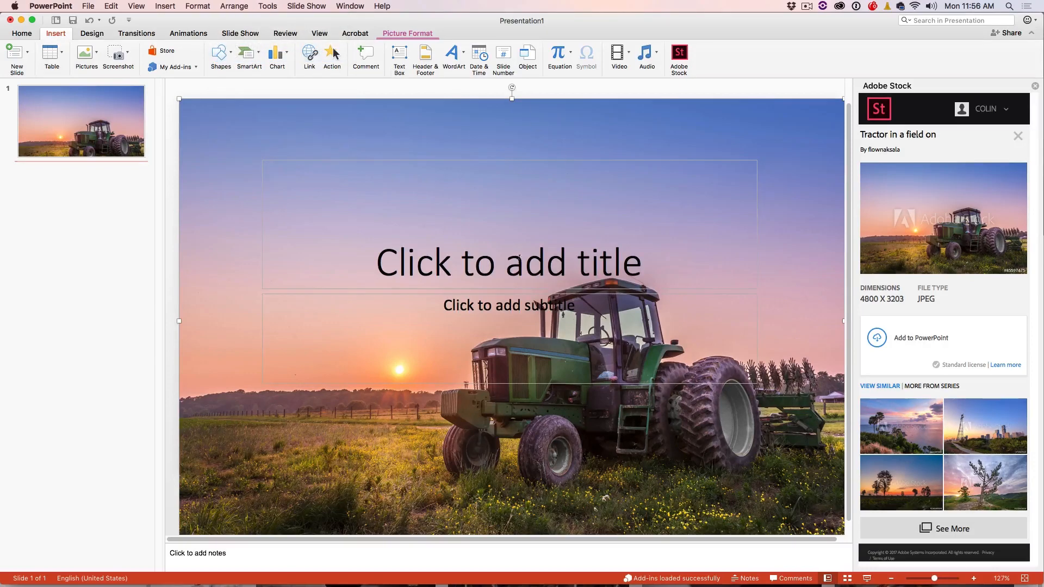
Type 'Tractors' into the slide title placeholder.
left_click(508, 262)
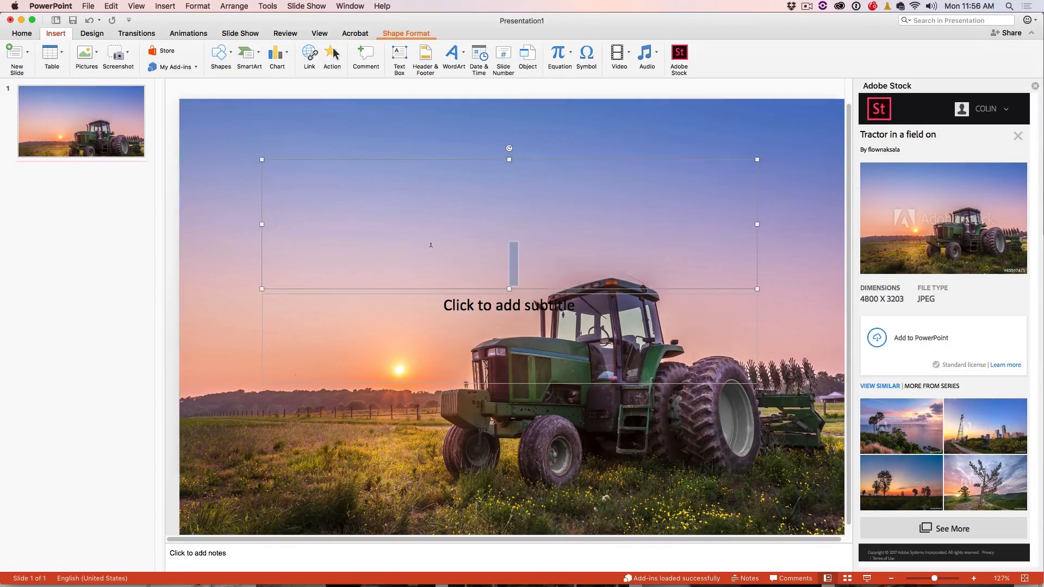
type("Tract")
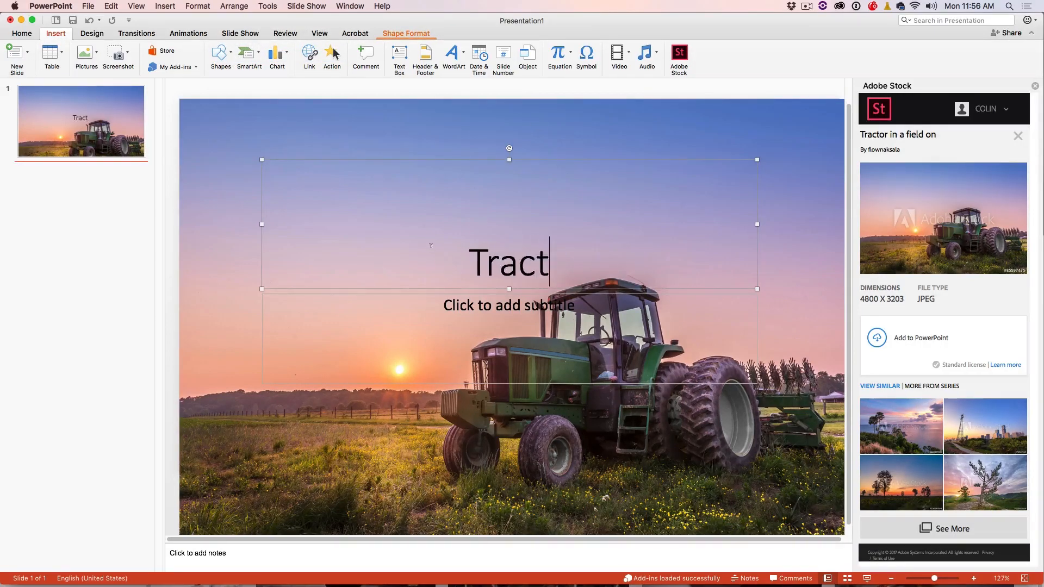
type("ors")
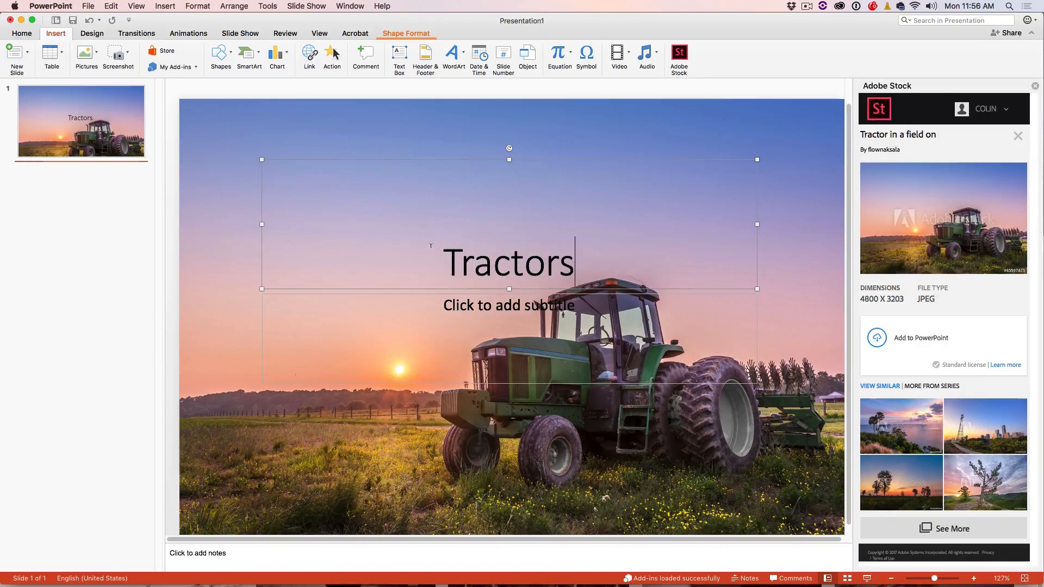